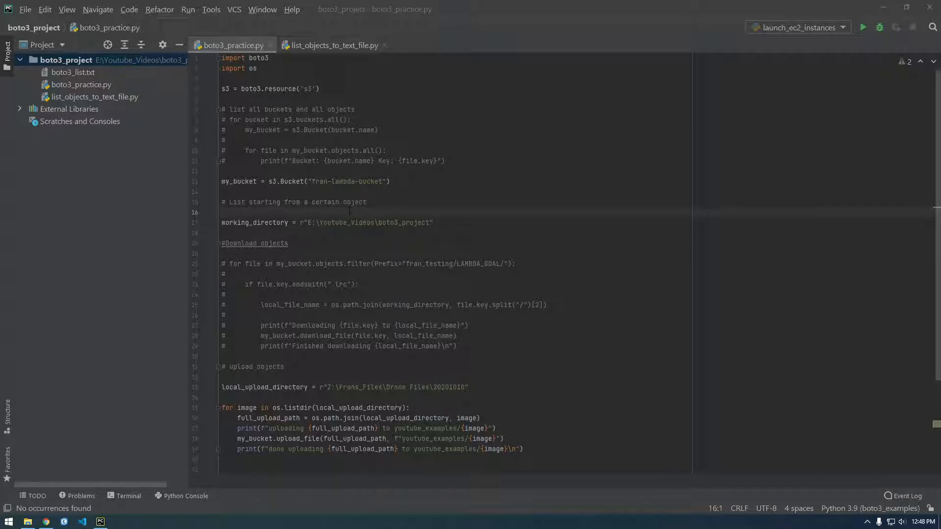
{"action": "mouse_move", "coordinate": [205, 349]}
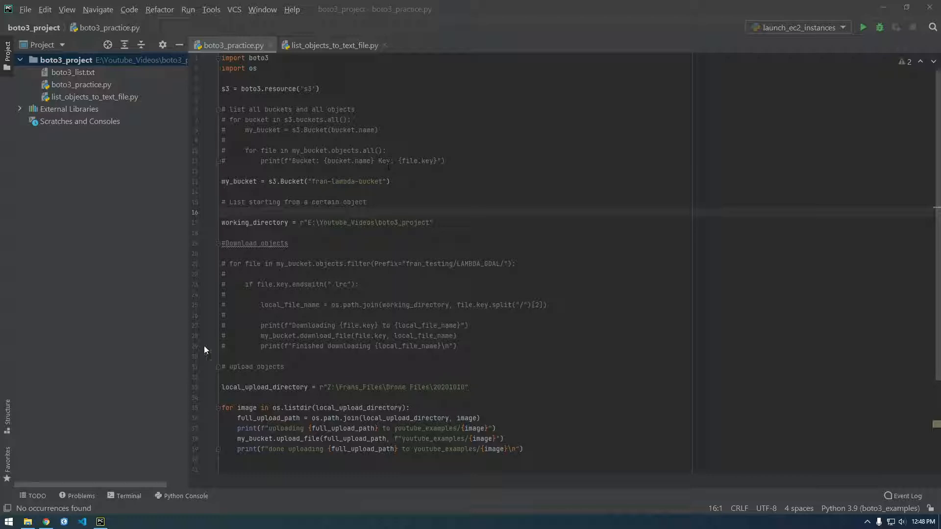
{"action": "mouse_move", "coordinate": [45, 520]}
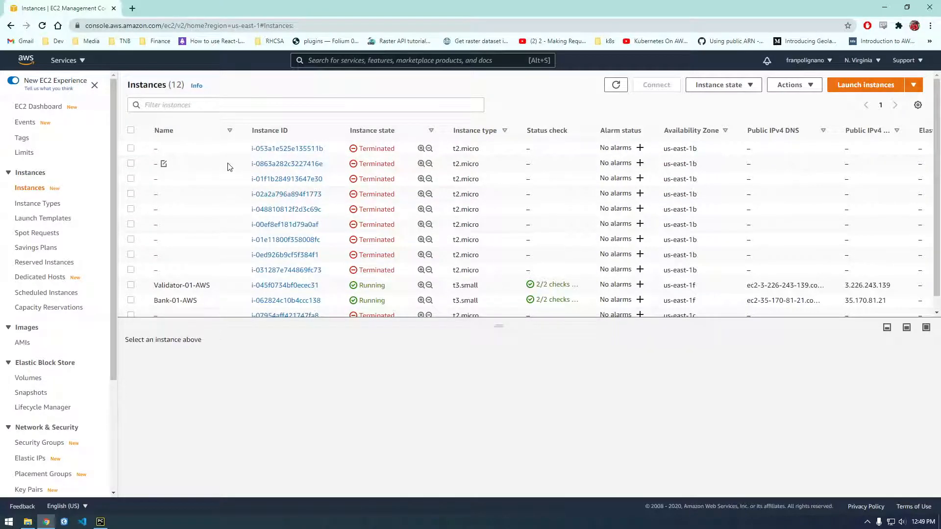
{"action": "mouse_move", "coordinate": [200, 162]}
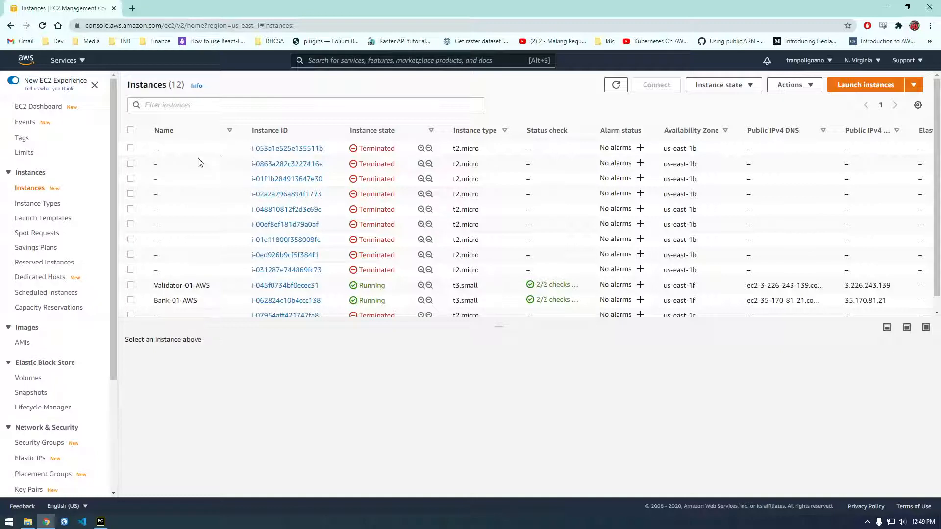
{"action": "mouse_move", "coordinate": [190, 276]}
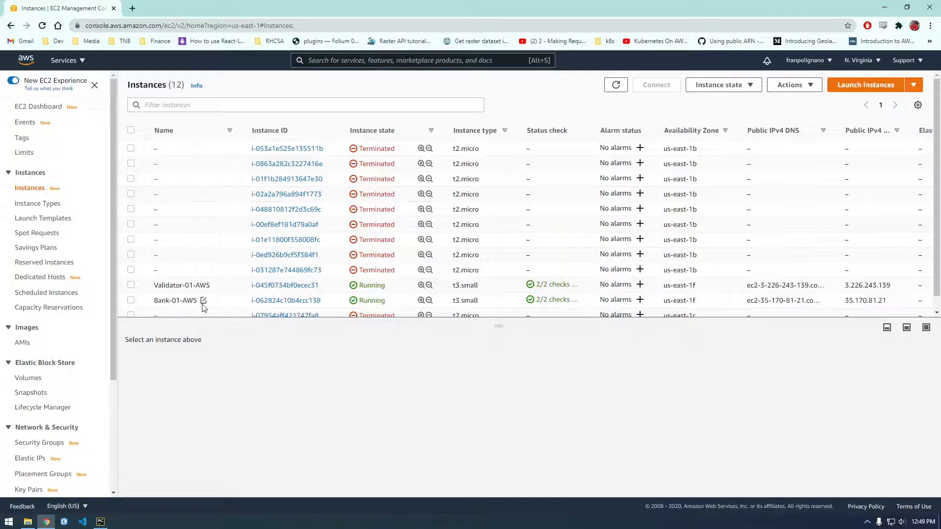
{"action": "mouse_move", "coordinate": [189, 256]}
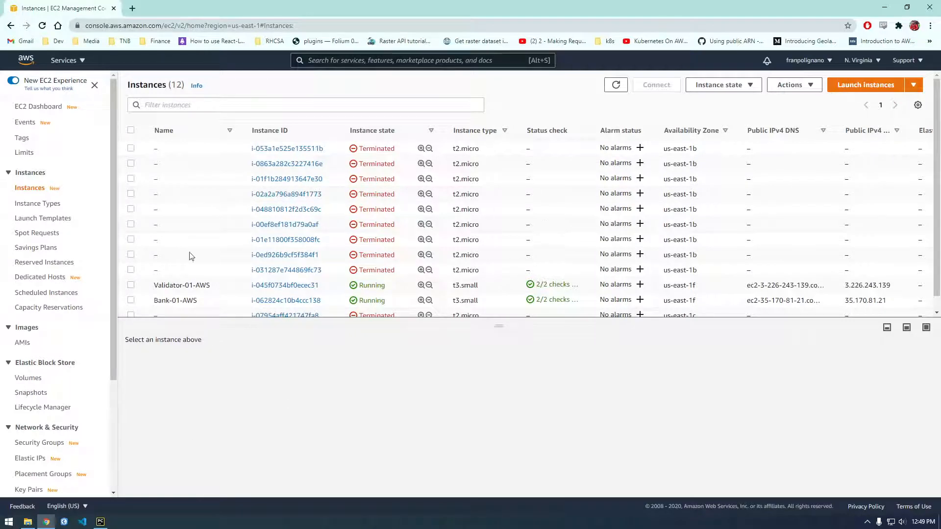
- Create launch_ec2_instances.py in the boto3 project and start its import line
{"action": "left_click", "coordinate": [100, 521]}
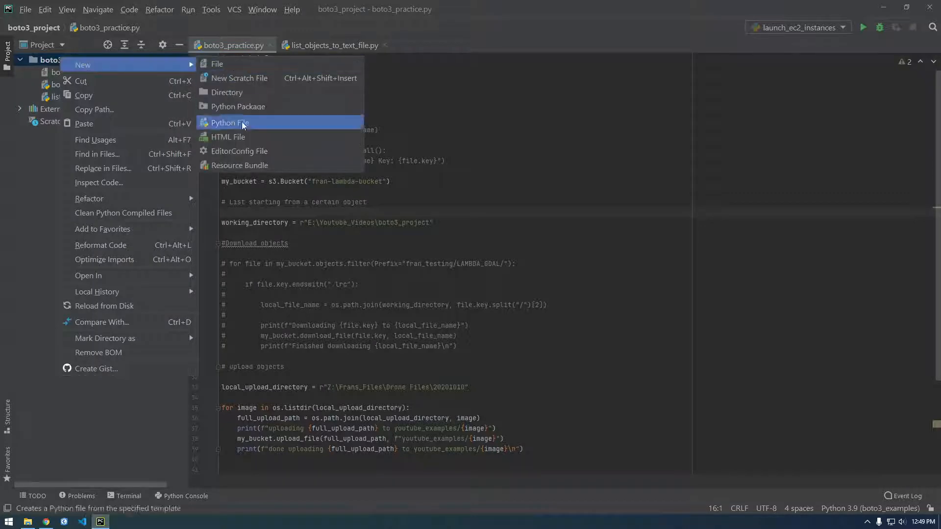
{"action": "left_click", "coordinate": [230, 123]}
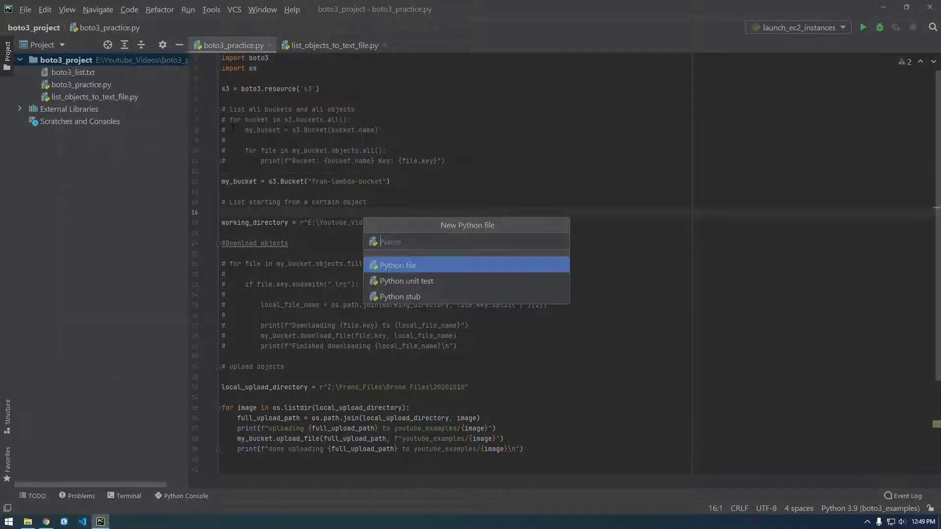
{"action": "type", "text": "e"}
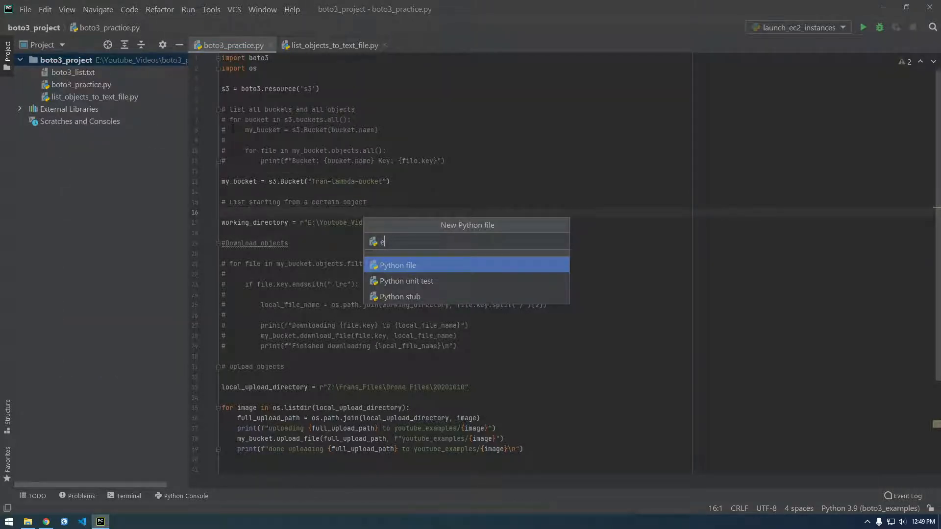
{"action": "type", "text": "launch_"}
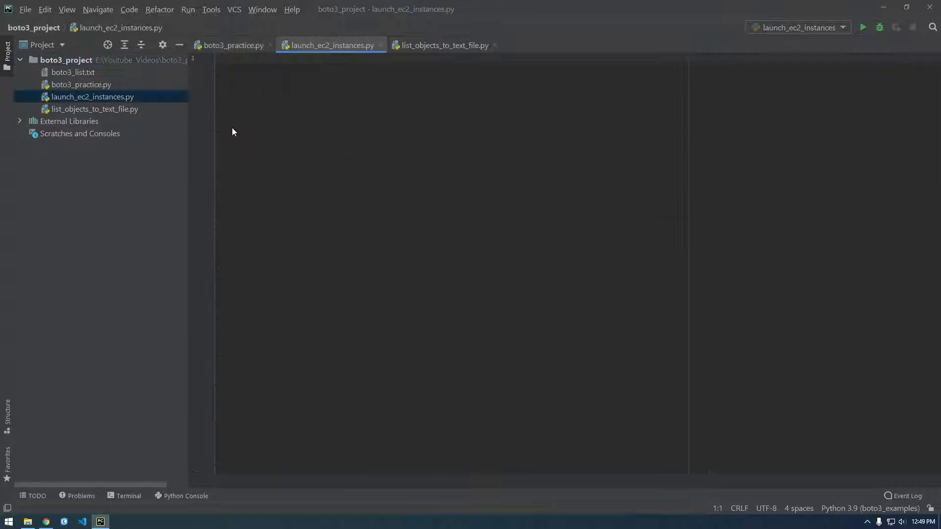
{"action": "type", "text": "im"}
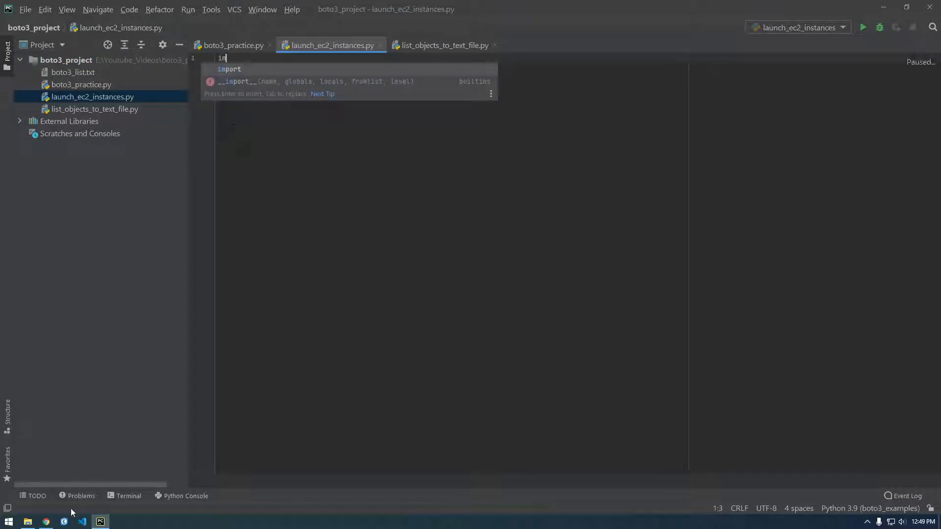
- Search Google in Chrome for 'boto3 launch instance'
{"action": "left_click", "coordinate": [46, 521]}
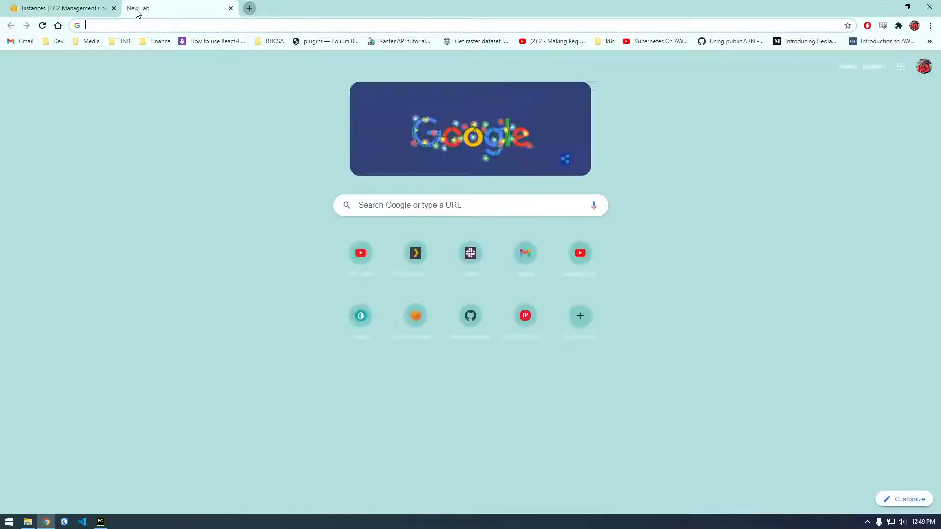
{"action": "type", "text": "boto3"}
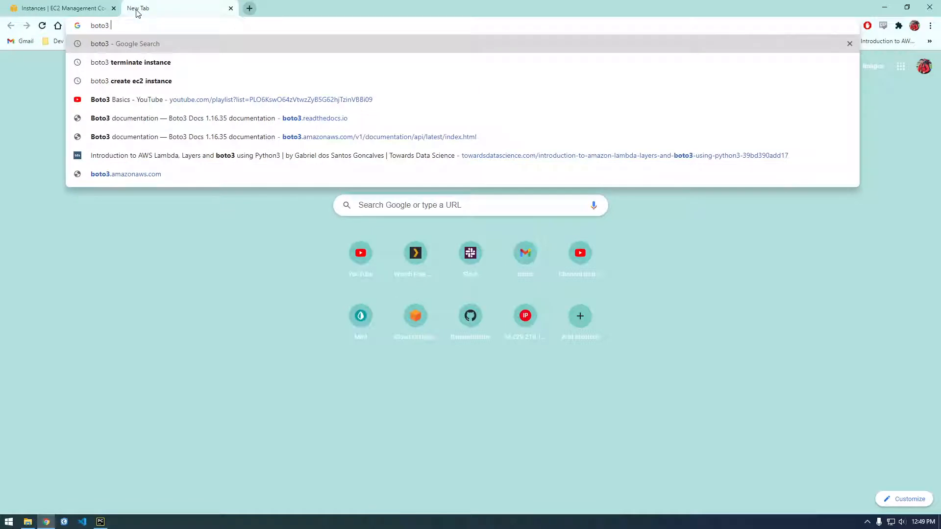
{"action": "type", "text": "launch instance"}
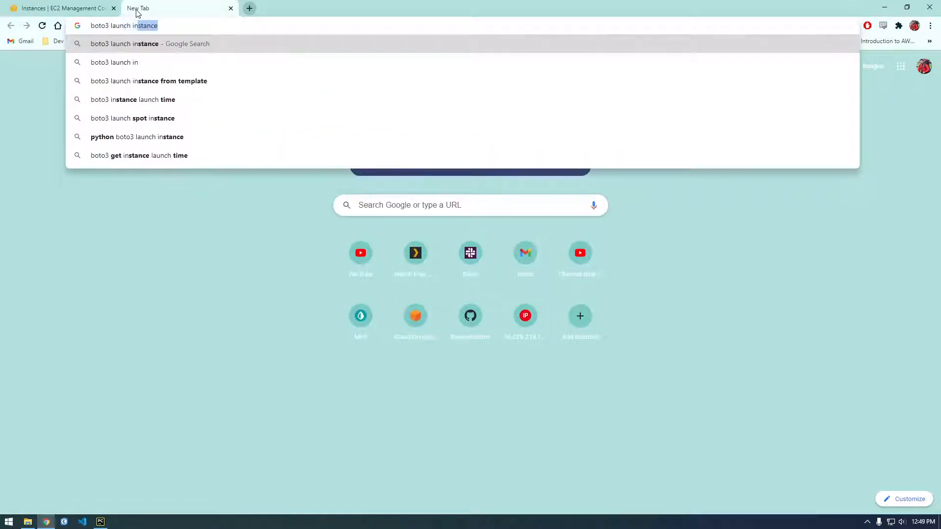
{"action": "key", "text": "Return"}
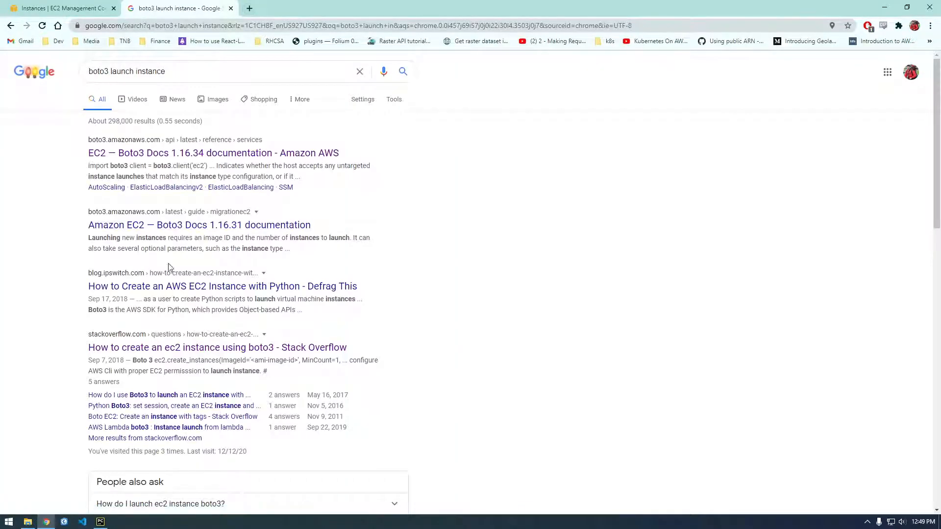
- Open the Stack Overflow question and scroll to the answer's create_instances code block
{"action": "left_click", "coordinate": [217, 347]}
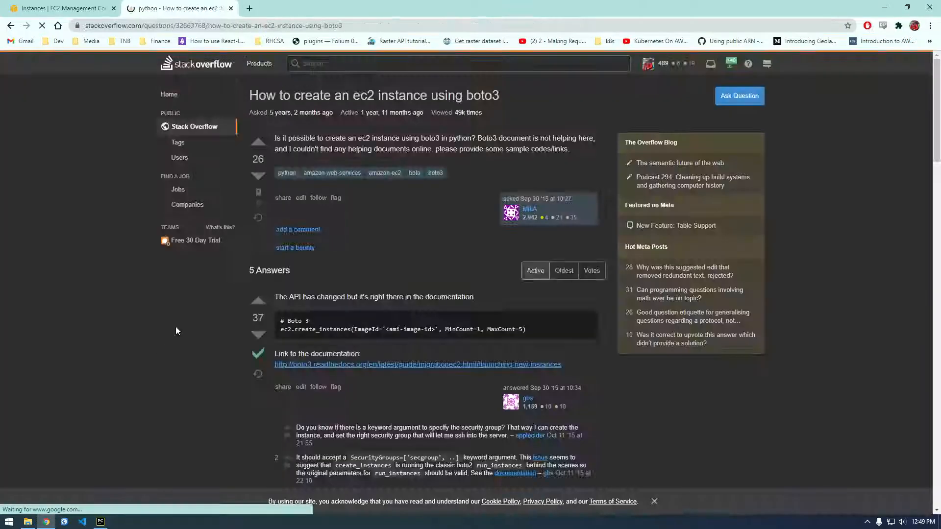
{"action": "scroll", "scroll_direction": "down", "scroll_amount": 3}
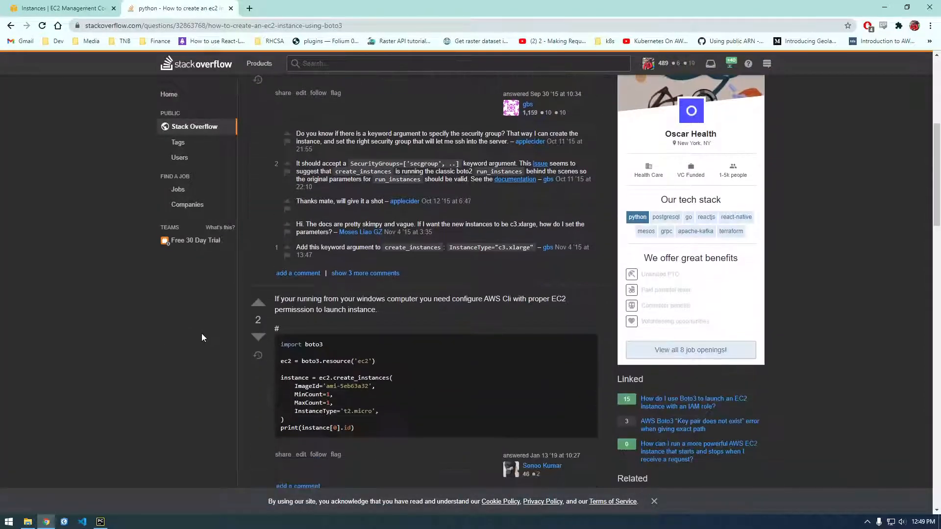
{"action": "scroll", "scroll_direction": "down", "scroll_amount": 3}
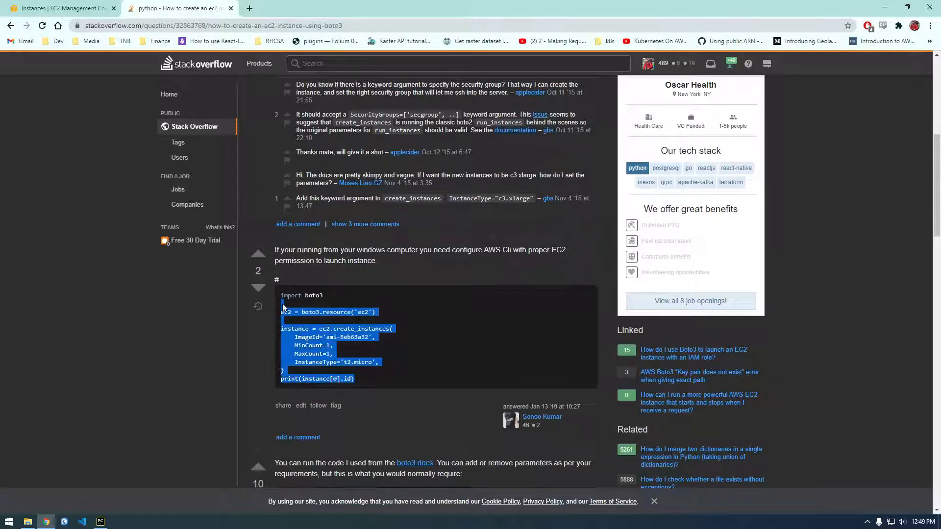
{"action": "scroll", "scroll_direction": "down", "scroll_amount": 3}
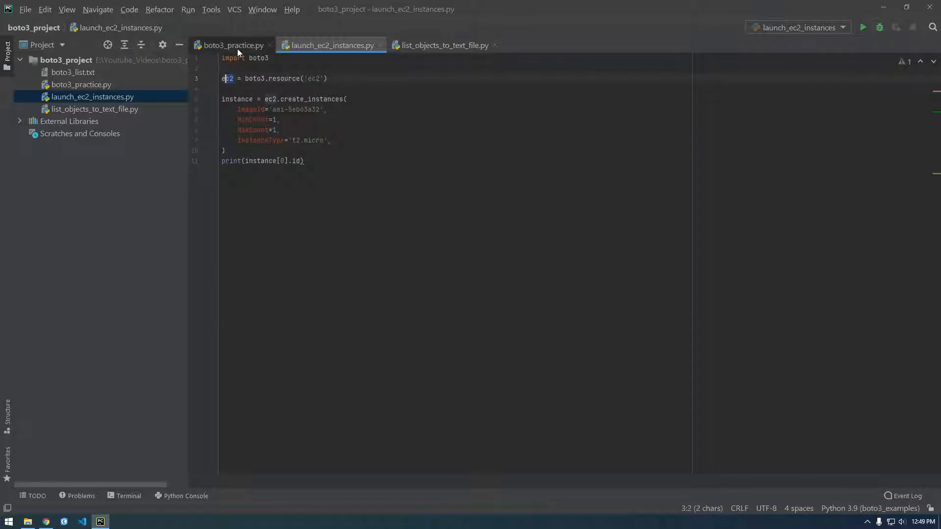
- Compare the pasted create_instances code with boto3_practice.py, then return to the Stack Overflow answer
{"action": "left_click", "coordinate": [232, 45]}
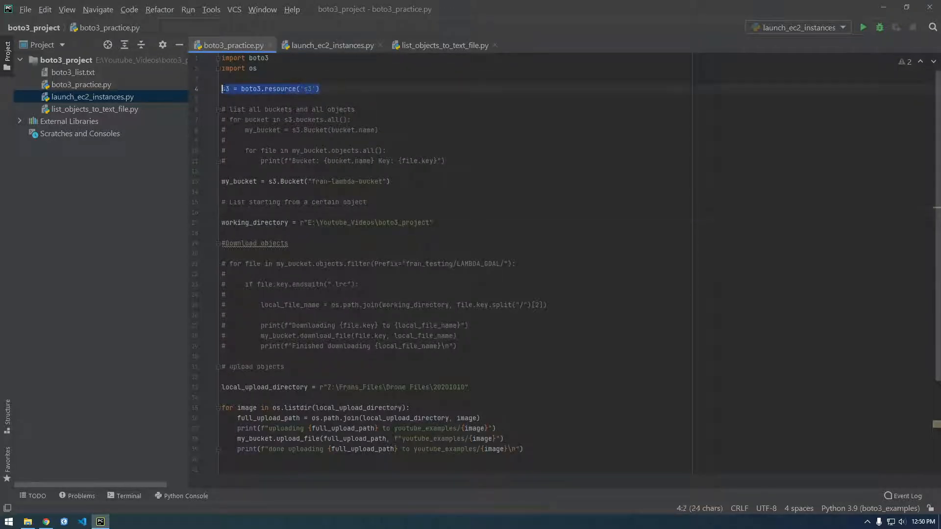
{"action": "left_click", "coordinate": [333, 46]}
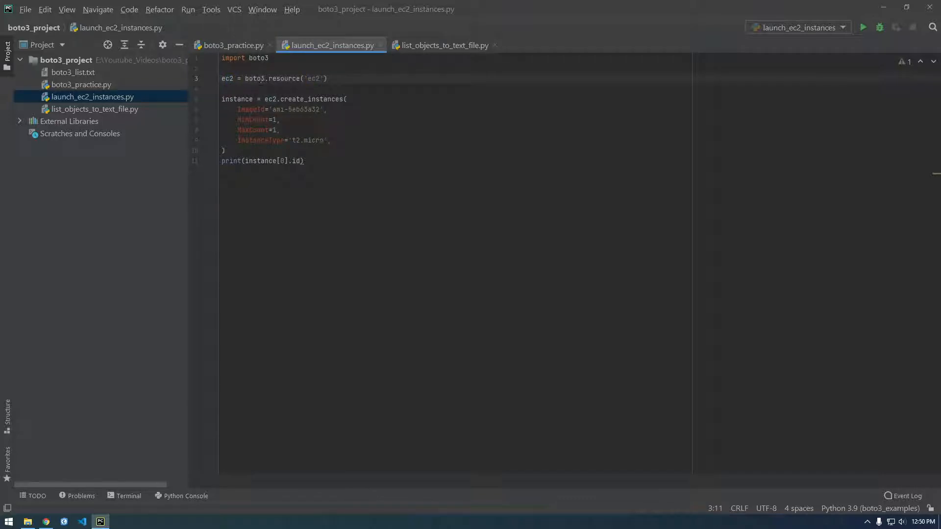
{"action": "double_click", "coordinate": [238, 99]}
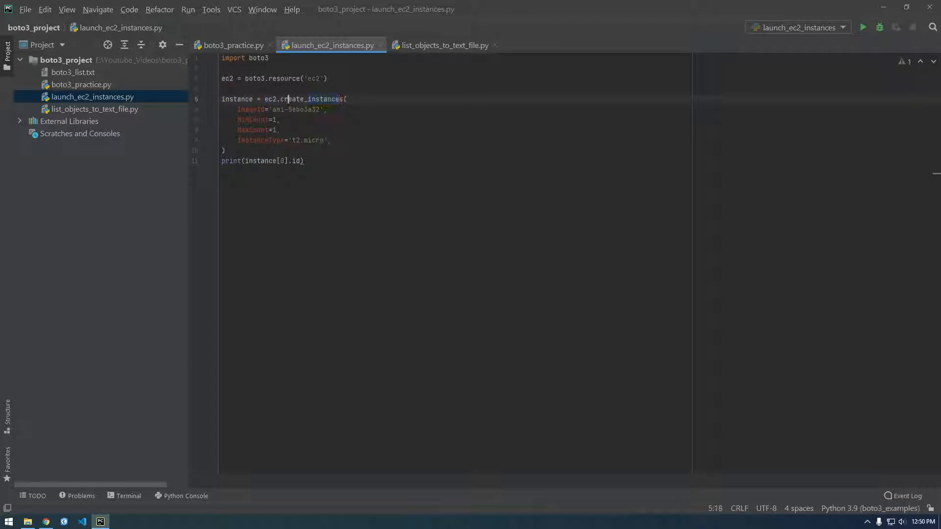
{"action": "double_click", "coordinate": [307, 99]}
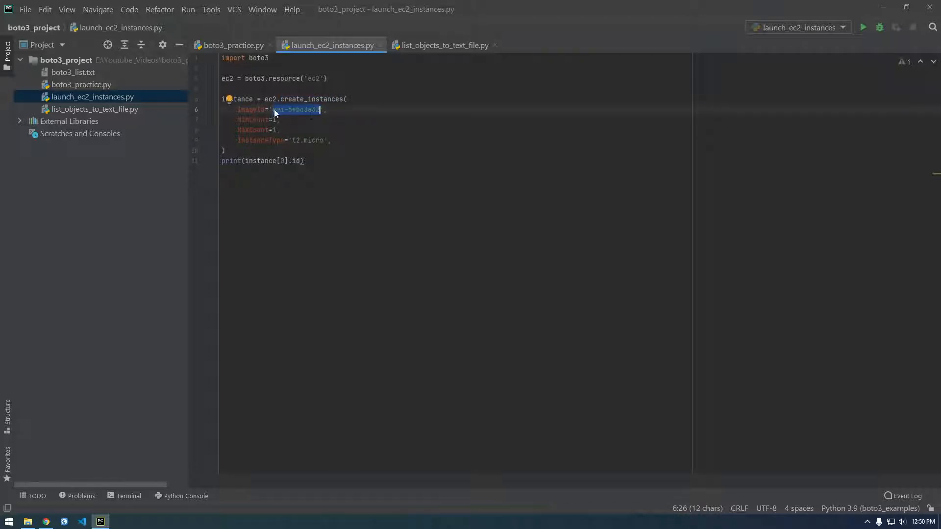
{"action": "left_click", "coordinate": [274, 110]}
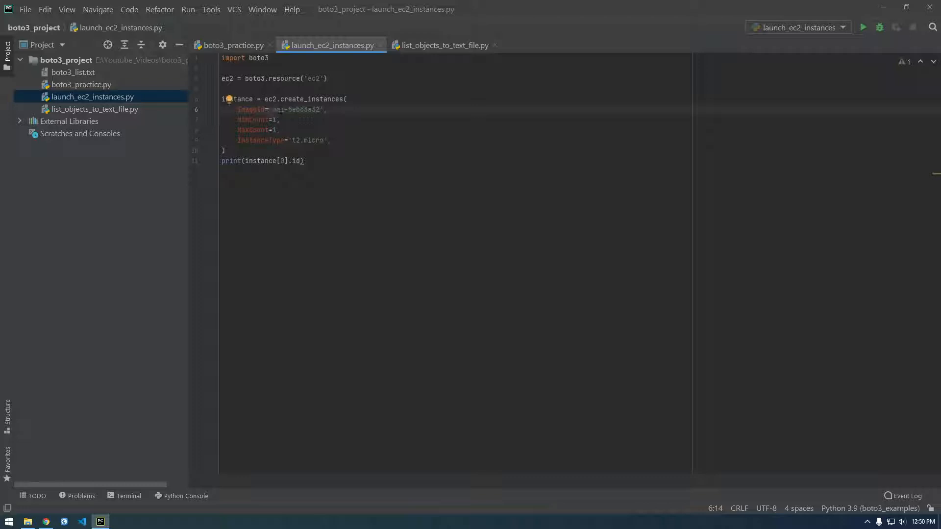
{"action": "left_click", "coordinate": [46, 521]}
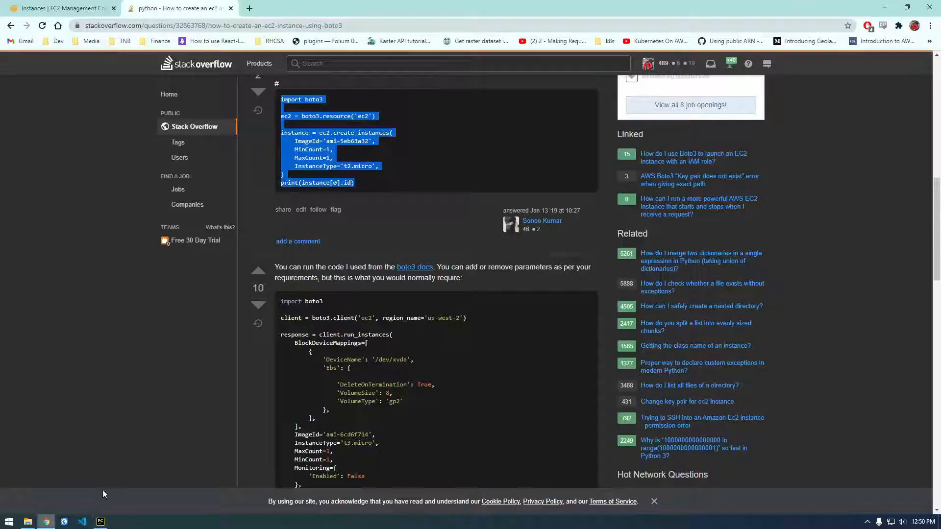
- Go to the EC2 dashboard and start the Launch instances wizard
{"action": "left_click", "coordinate": [60, 8]}
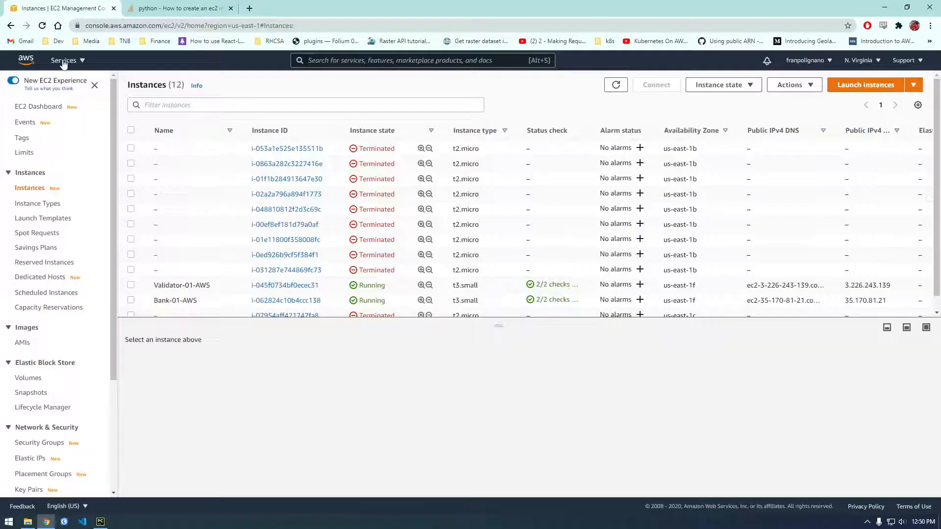
{"action": "left_click", "coordinate": [38, 106]}
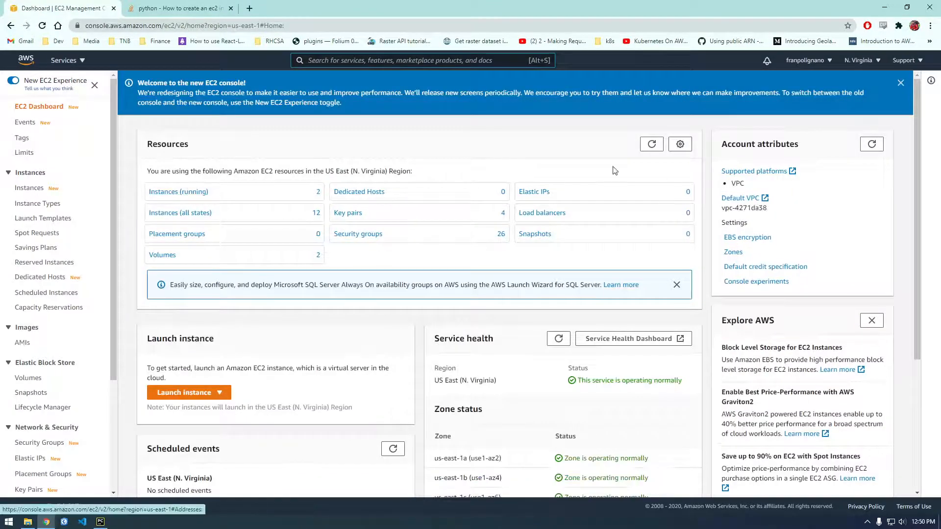
{"action": "left_click", "coordinate": [177, 191]}
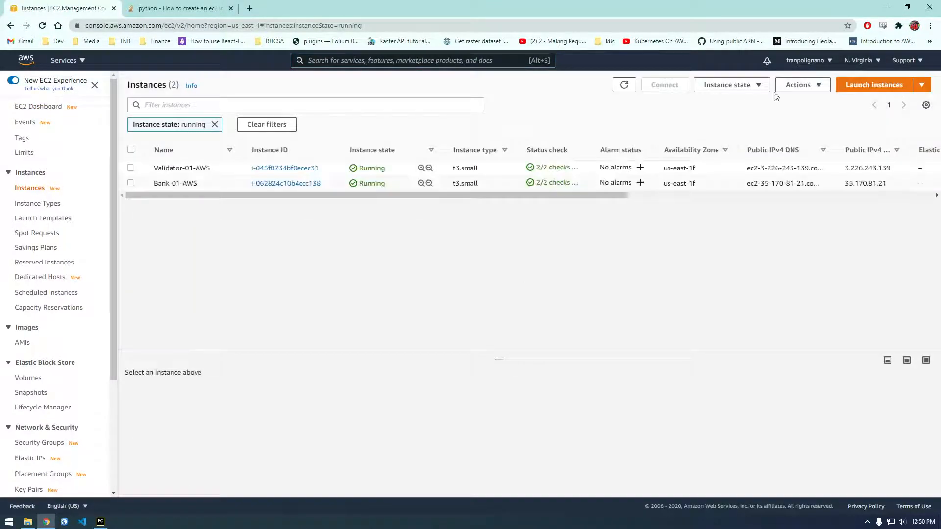
{"action": "left_click", "coordinate": [873, 84]}
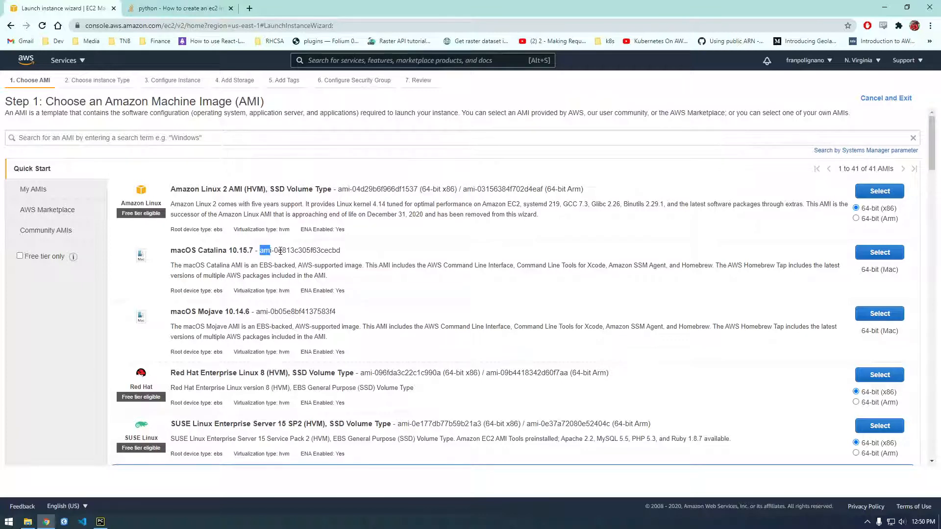
- Find the Ubuntu Server 20.04 LTS AMI in the list and copy its image ID
{"action": "left_click", "coordinate": [300, 250]}
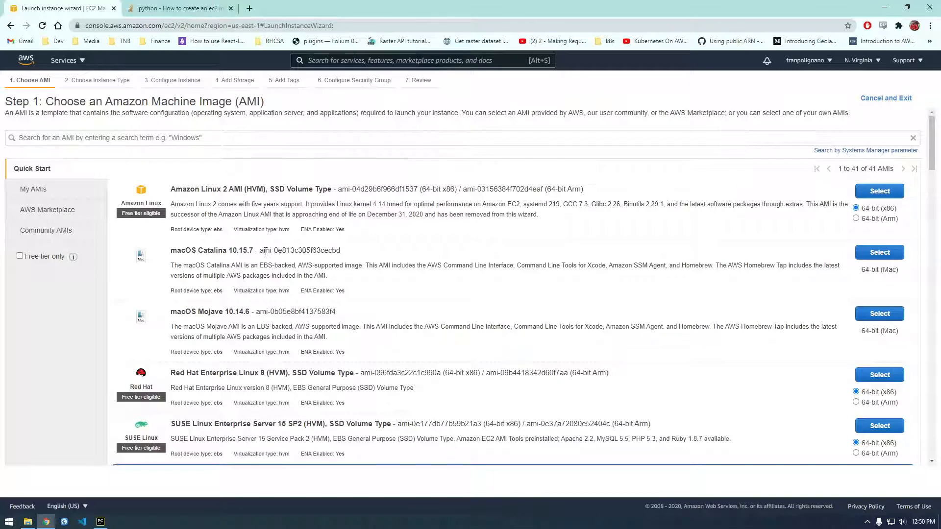
{"action": "scroll", "scroll_direction": "down", "scroll_amount": 3}
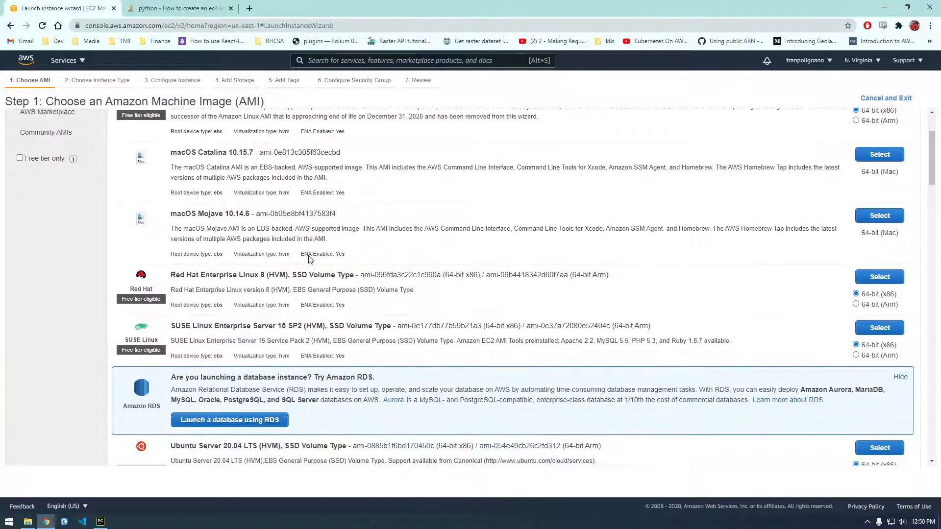
{"action": "scroll", "scroll_direction": "up", "scroll_amount": 3}
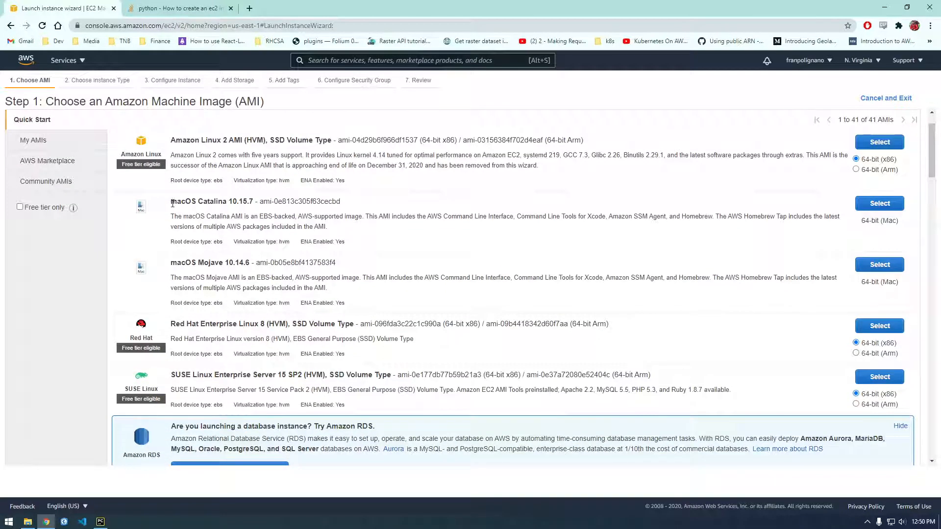
{"action": "double_click", "coordinate": [298, 201]}
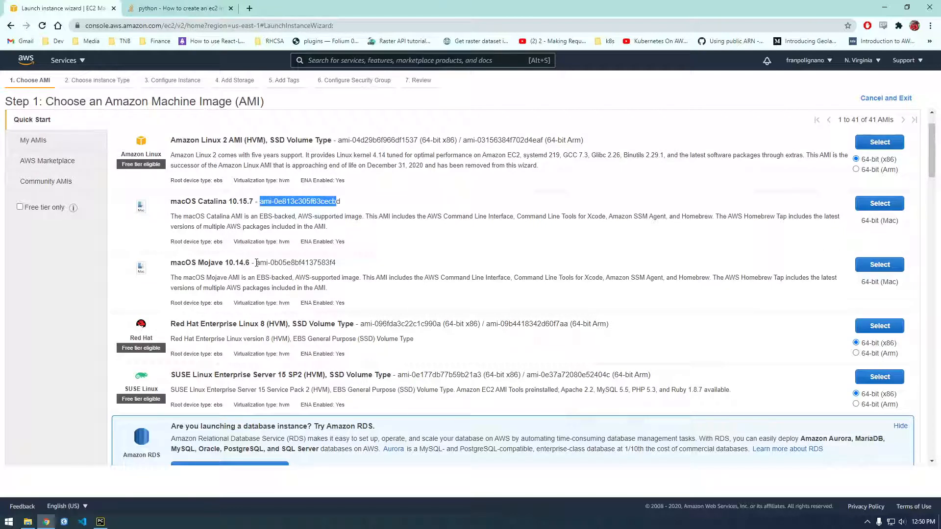
{"action": "mouse_move", "coordinate": [263, 215]}
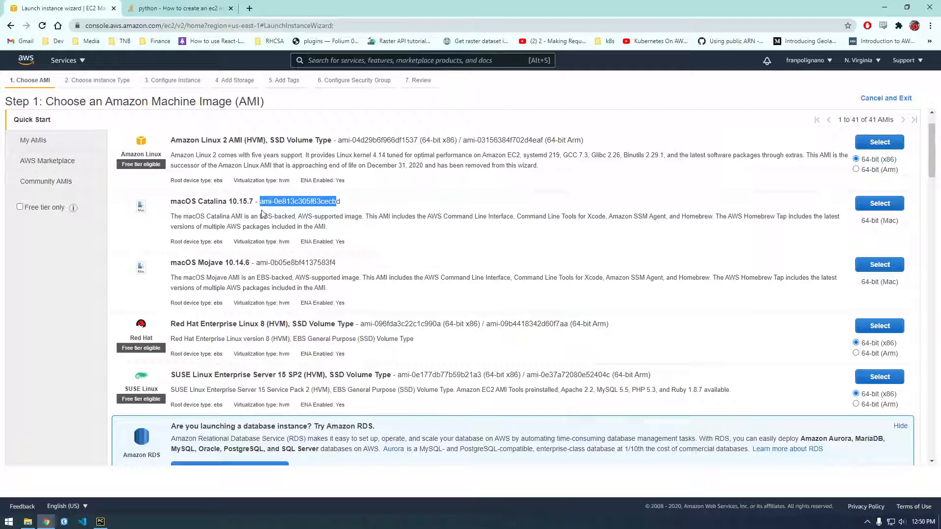
{"action": "scroll", "scroll_direction": "down", "scroll_amount": 3}
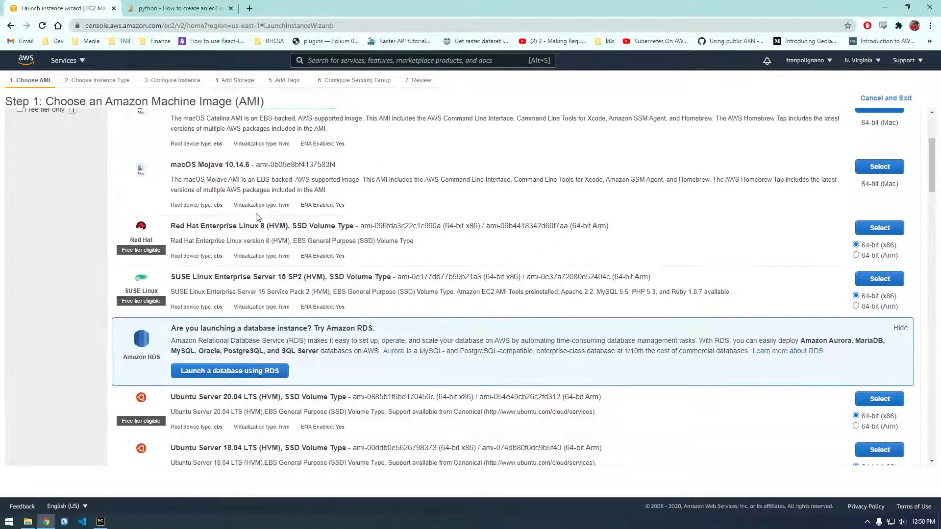
{"action": "scroll", "scroll_direction": "down", "scroll_amount": 3}
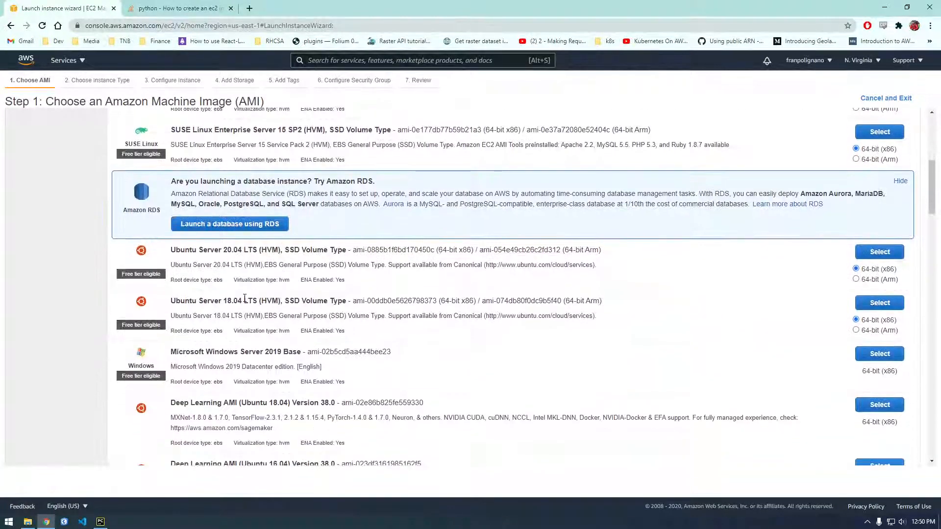
{"action": "double_click", "coordinate": [372, 250]}
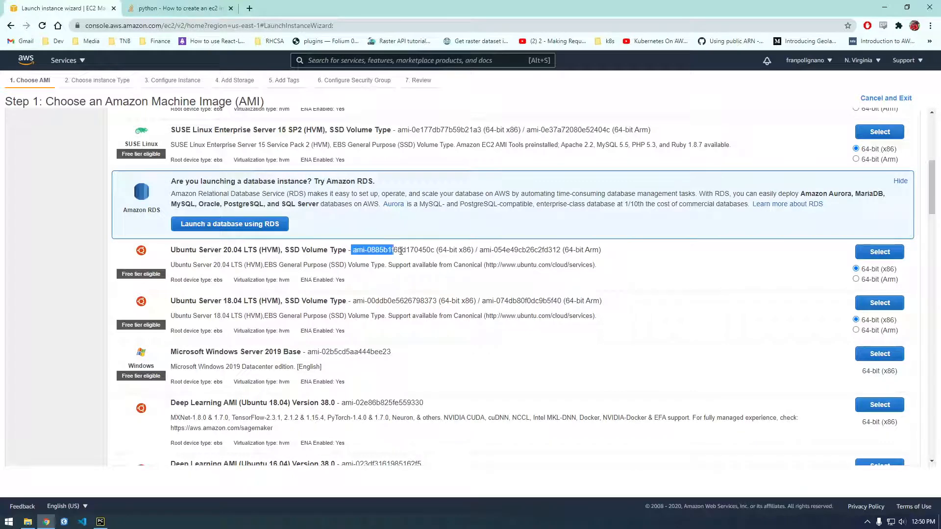
{"action": "right_click", "coordinate": [393, 250]}
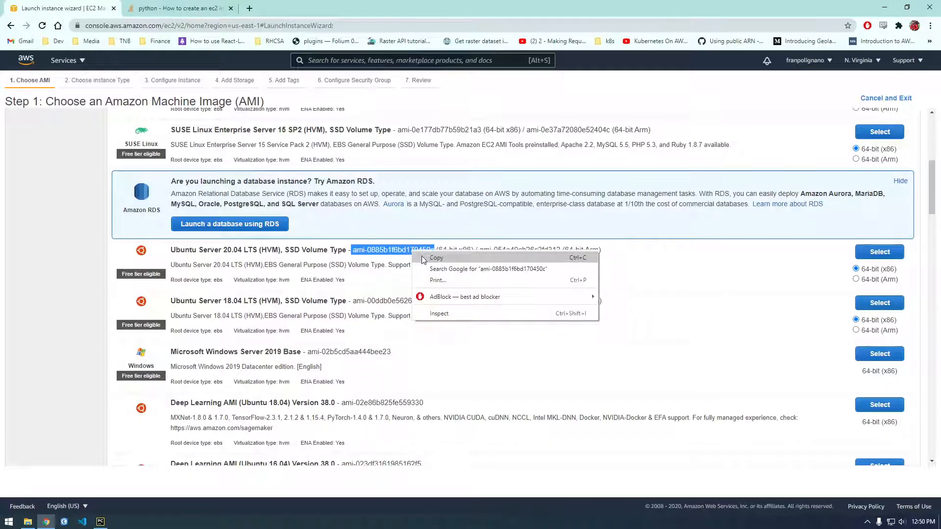
{"action": "left_click", "coordinate": [100, 521]}
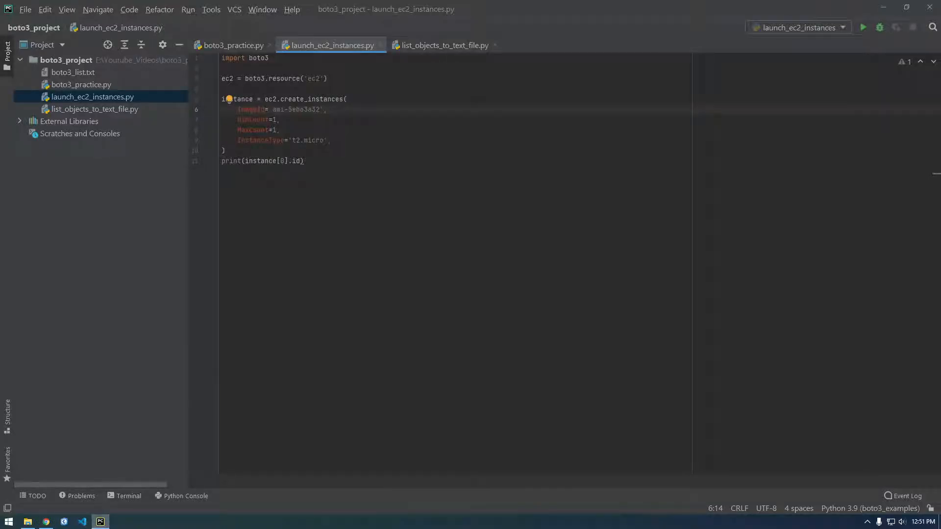
- Replace the ImageId value in create_instances with the copied Ubuntu 20.04 AMI ID
{"action": "double_click", "coordinate": [296, 109]}
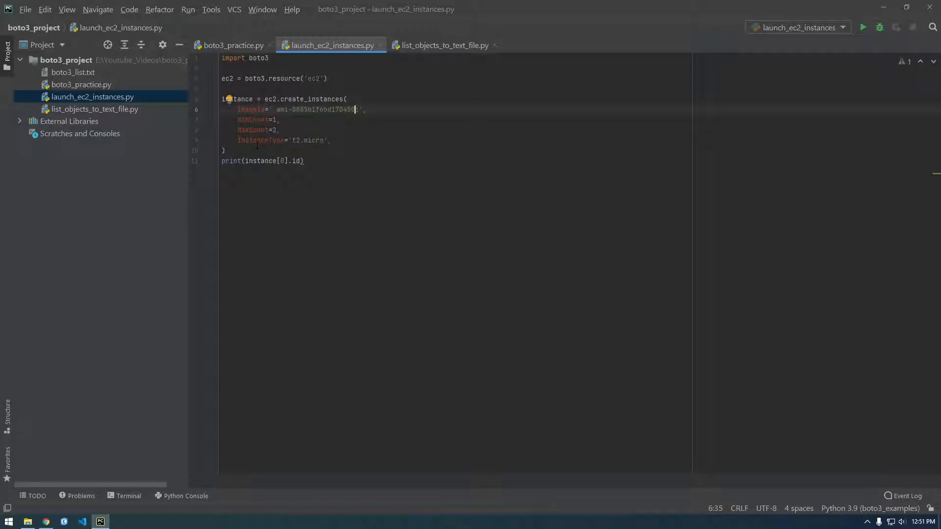
{"action": "double_click", "coordinate": [307, 140]}
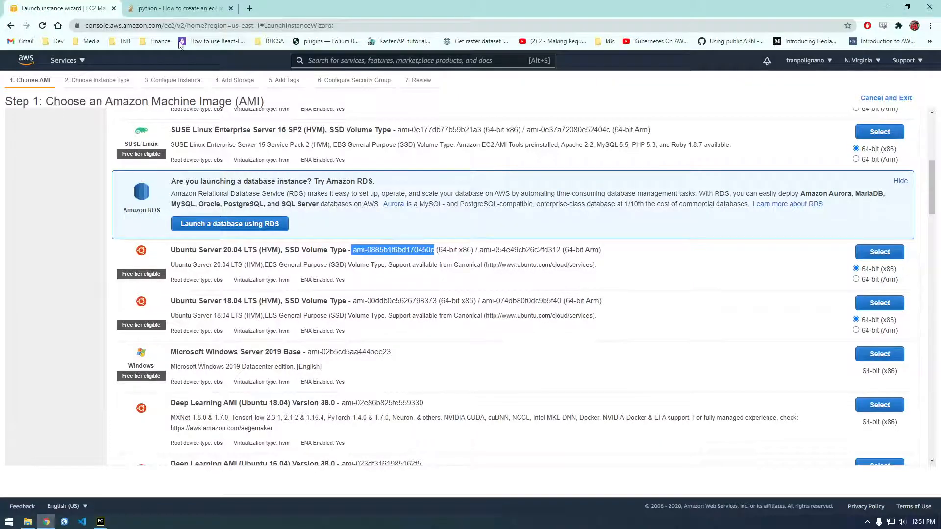
- Navigate via Services to the EC2 dashboard and list only running instances
{"action": "left_click", "coordinate": [64, 60]}
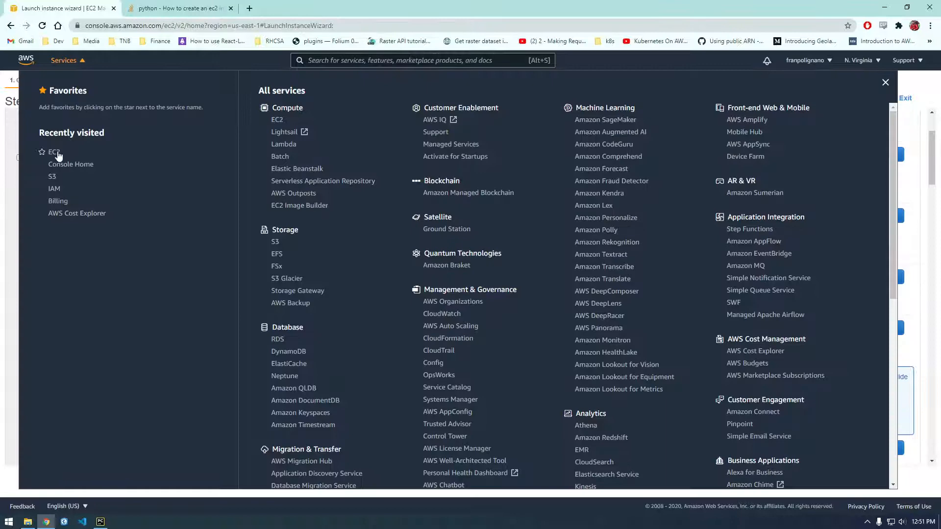
{"action": "left_click", "coordinate": [53, 151]}
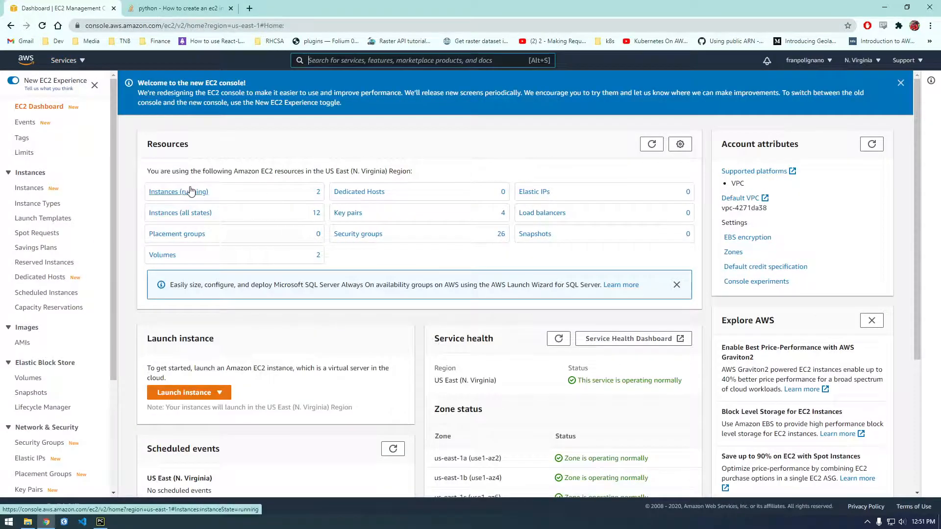
{"action": "left_click", "coordinate": [178, 191]}
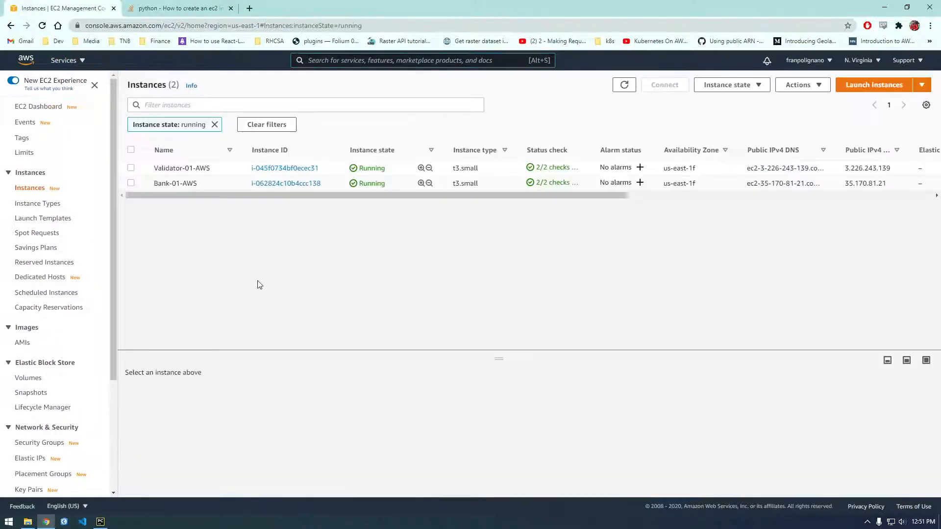
{"action": "mouse_move", "coordinate": [385, 176]}
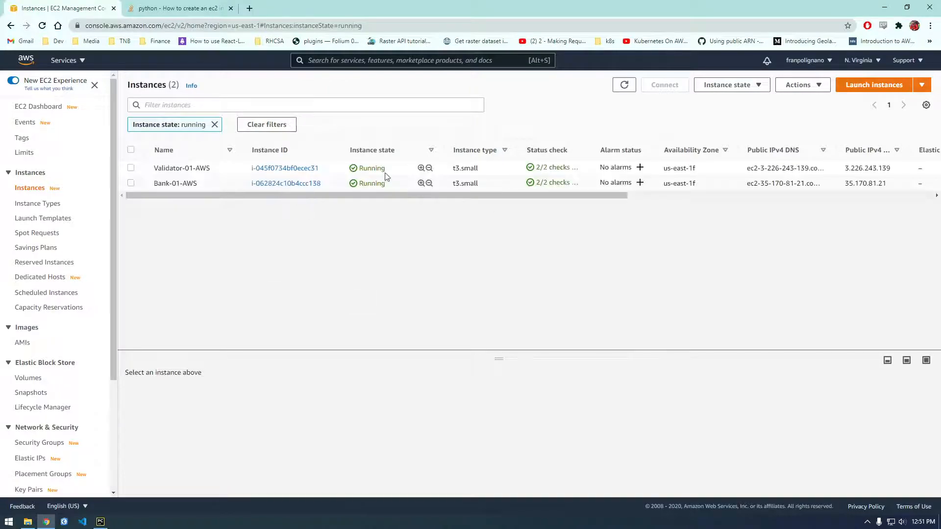
- Run launch_ec2_instances.py and review the two printed new instance IDs
{"action": "left_click", "coordinate": [100, 520]}
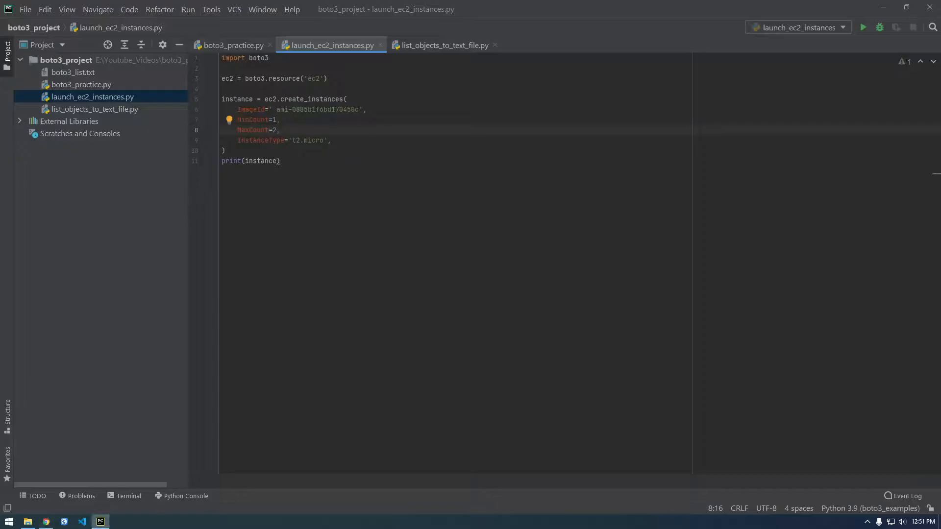
{"action": "right_click", "coordinate": [330, 45]}
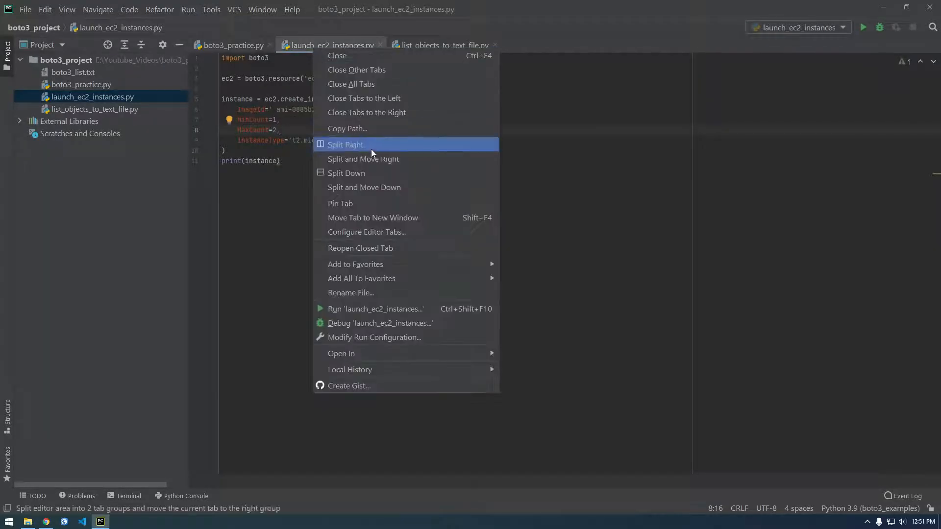
{"action": "left_click", "coordinate": [377, 309]}
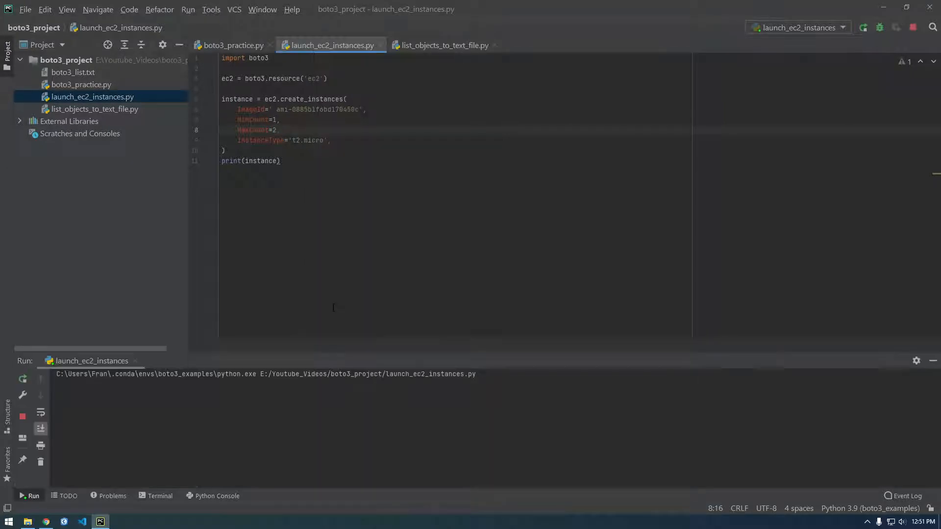
{"action": "left_click", "coordinate": [863, 28]}
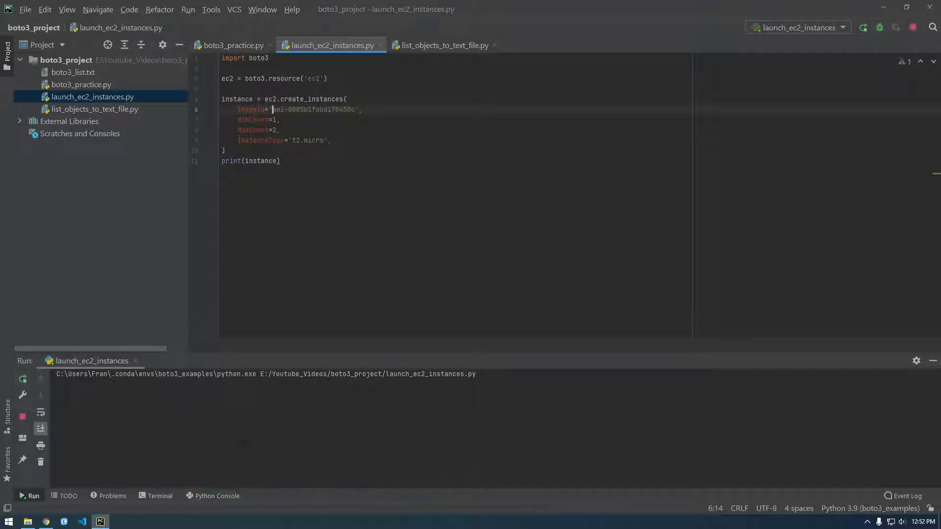
{"action": "left_click", "coordinate": [863, 27]}
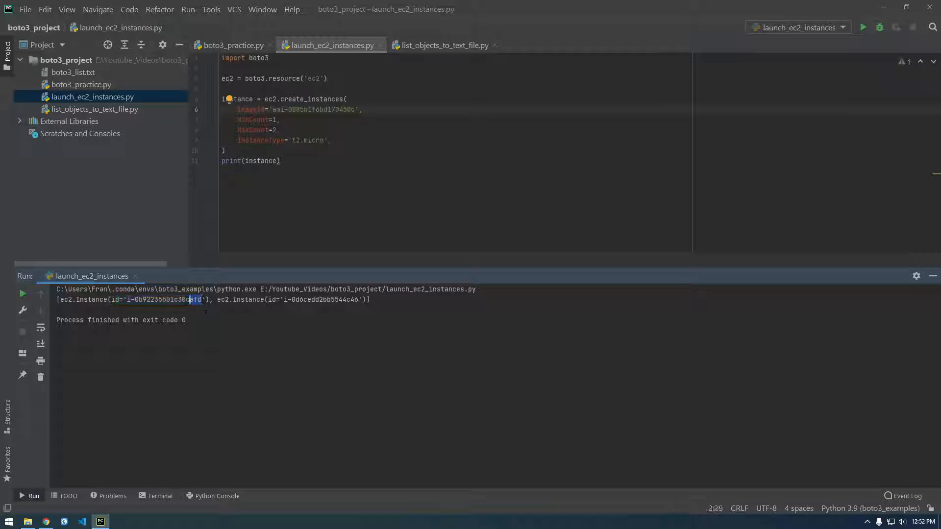
{"action": "double_click", "coordinate": [300, 300]}
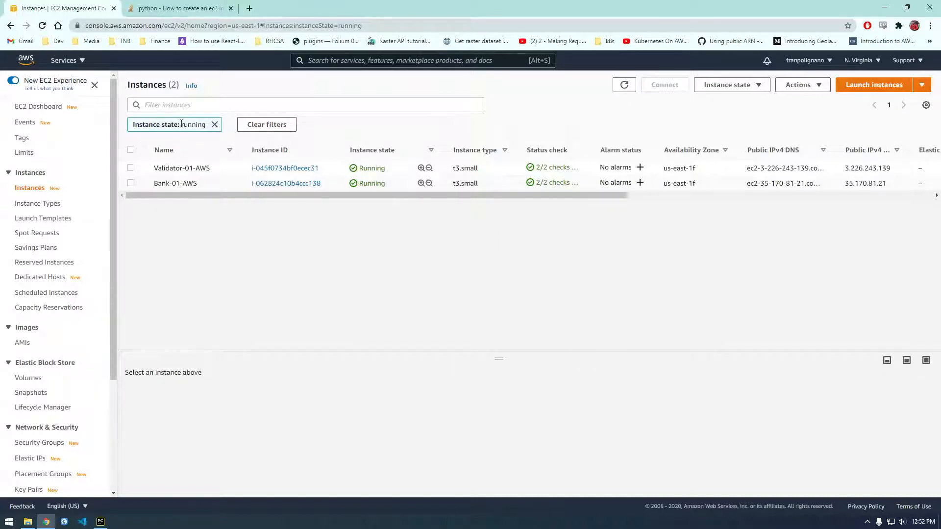
- Clear the running-only filter and check both new t2.micro instances show Running
{"action": "left_click", "coordinate": [214, 124]}
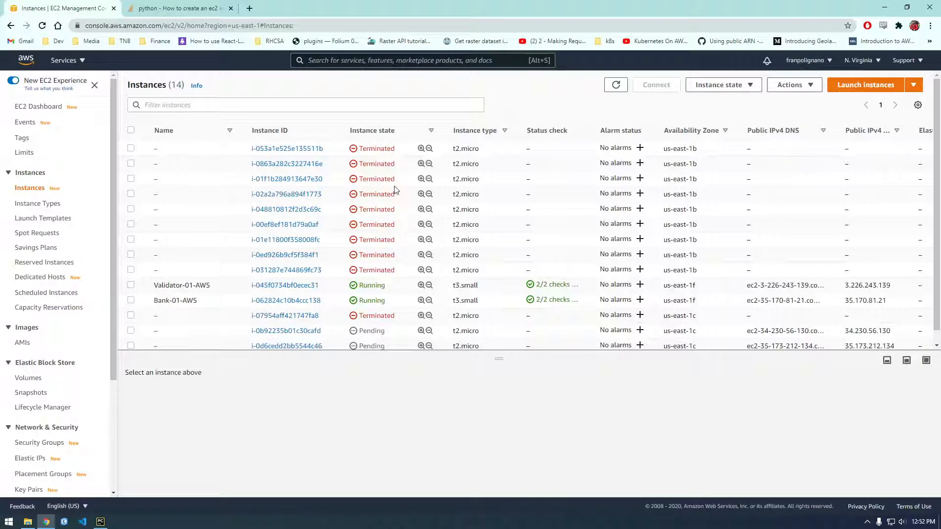
{"action": "mouse_move", "coordinate": [248, 189]}
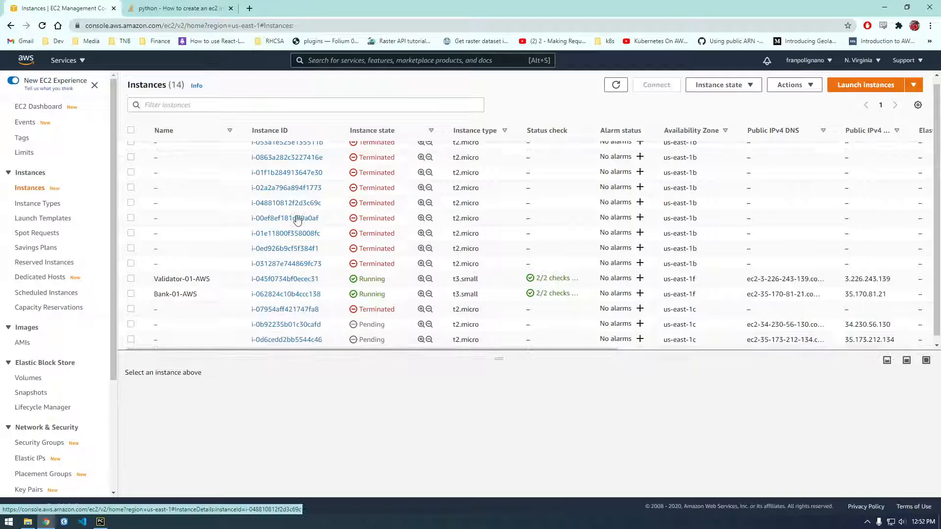
{"action": "scroll", "scroll_direction": "up", "scroll_amount": 3}
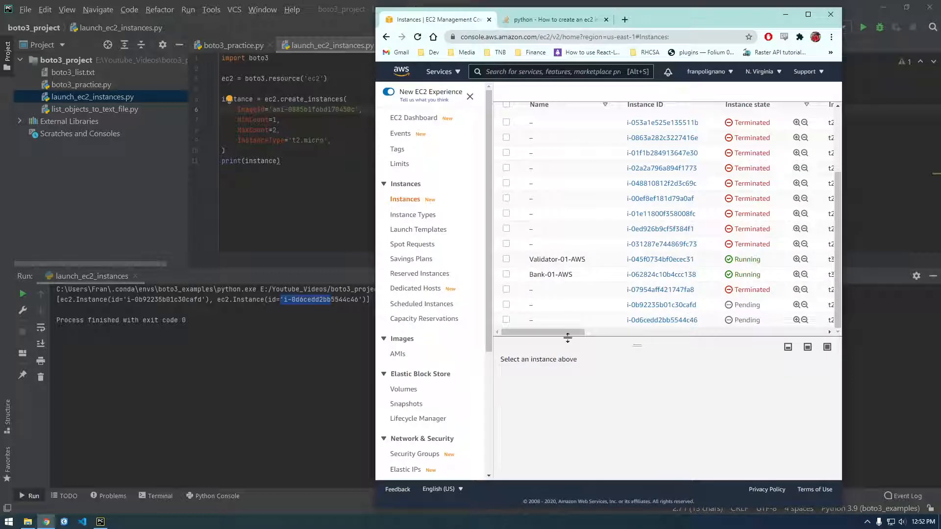
{"action": "scroll", "scroll_direction": "right", "scroll_amount": 3}
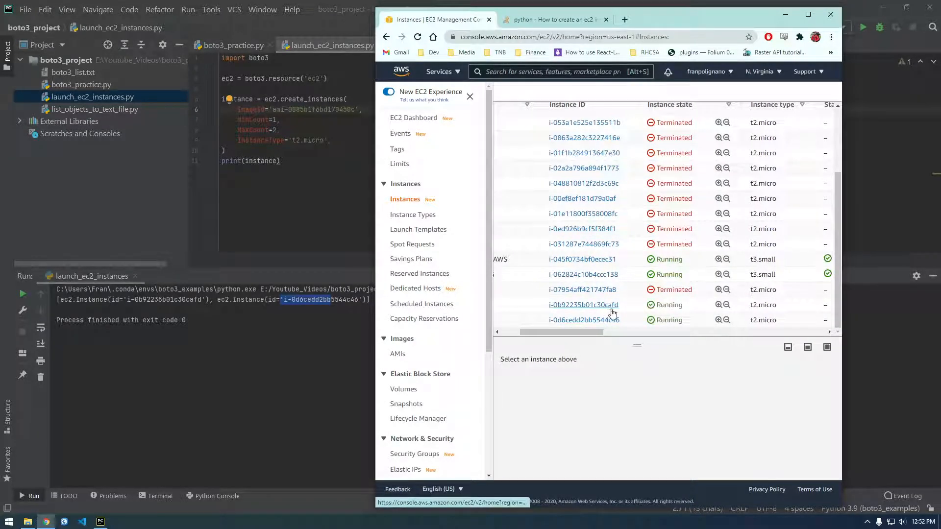
{"action": "mouse_move", "coordinate": [328, 304]}
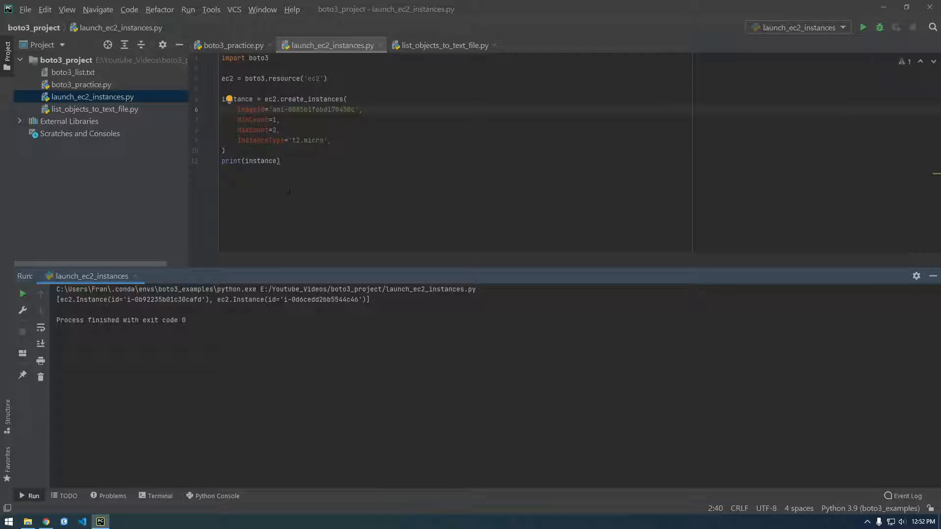
- Restore Chrome maximized and switch to the Stack Overflow create_instances answer tab
{"action": "left_click", "coordinate": [207, 299]}
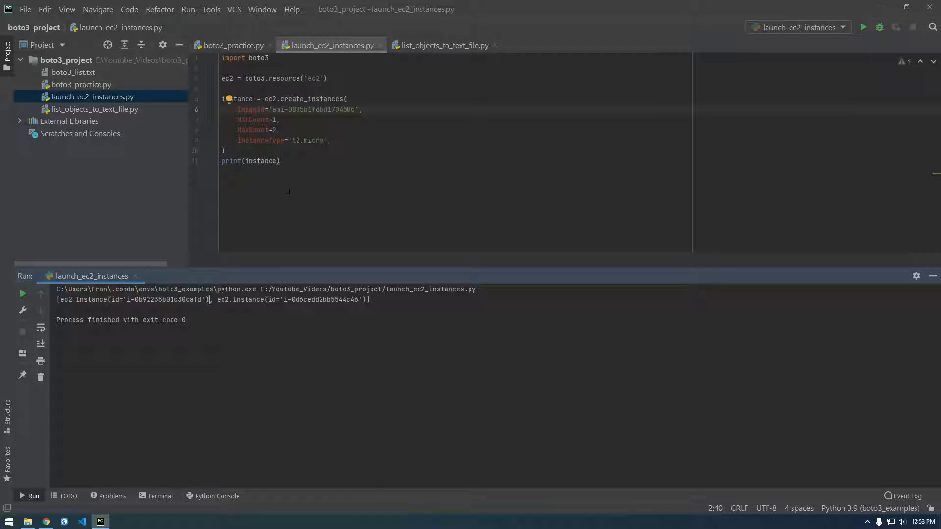
{"action": "left_click", "coordinate": [264, 161]}
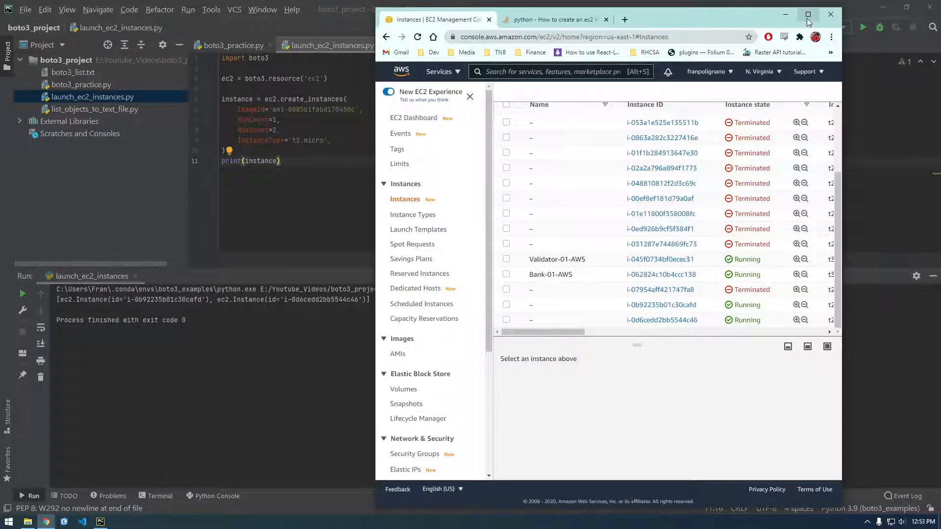
{"action": "left_click", "coordinate": [807, 14]}
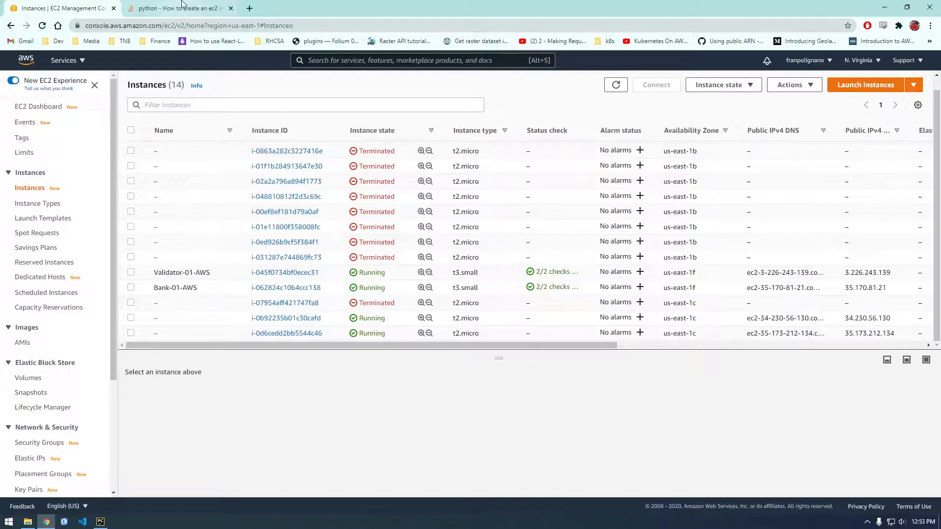
{"action": "left_click", "coordinate": [178, 8]}
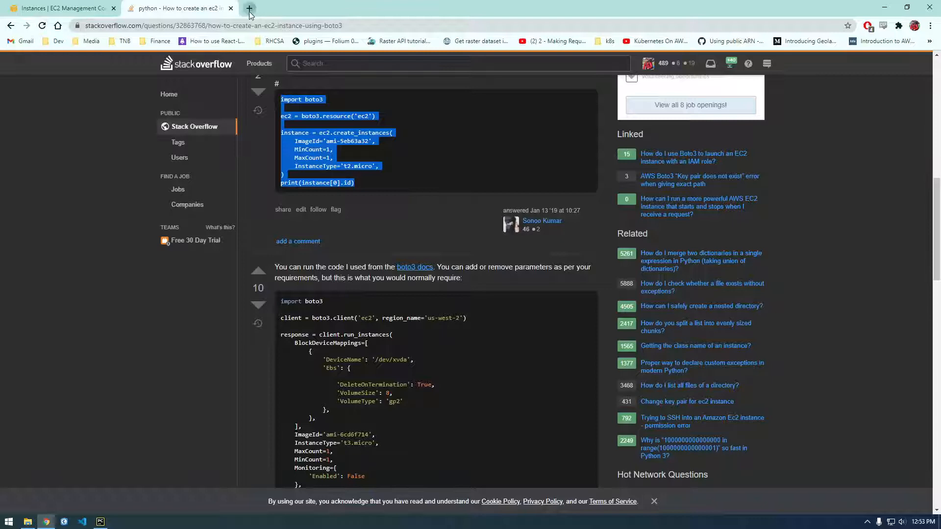
- Search Google in a new tab for how to terminate instances with boto3
{"action": "left_click", "coordinate": [248, 8]}
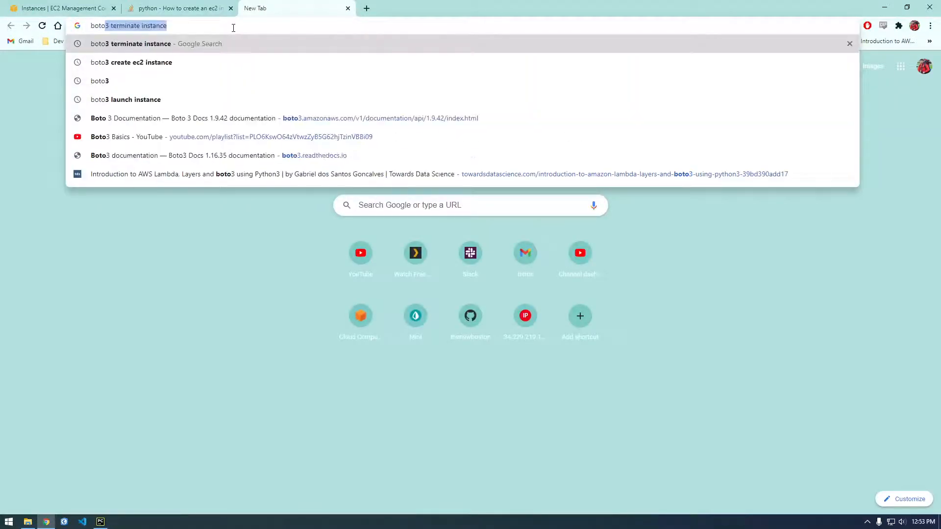
{"action": "type", "text": "boto3 how to filter prefix"}
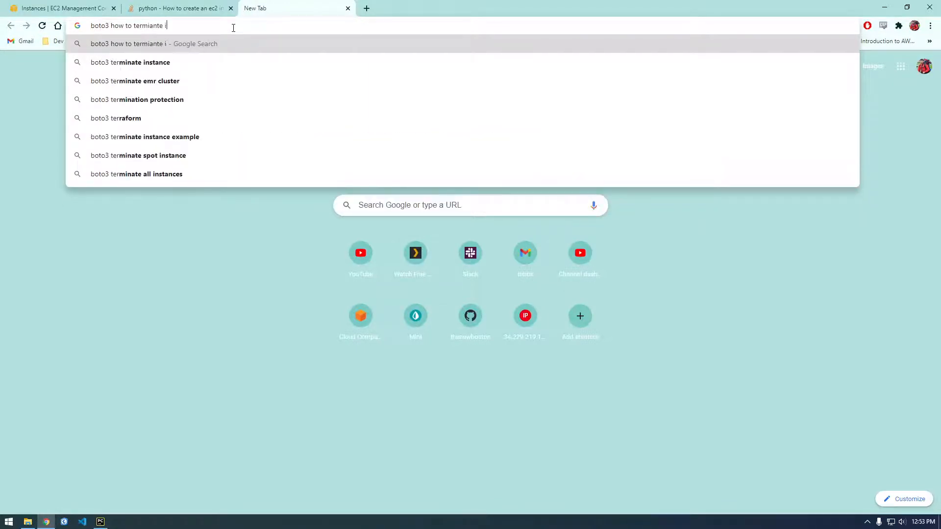
{"action": "type", "text": "nstanc"}
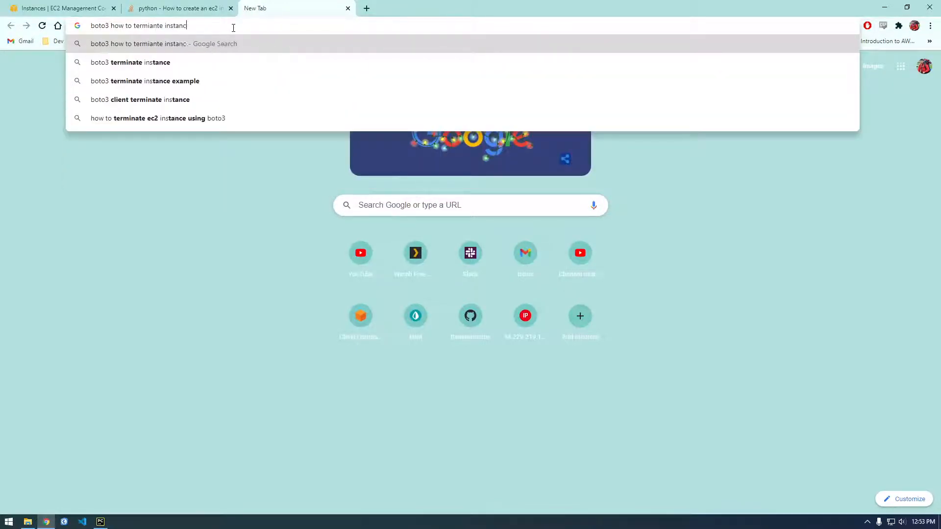
{"action": "key", "text": "Return"}
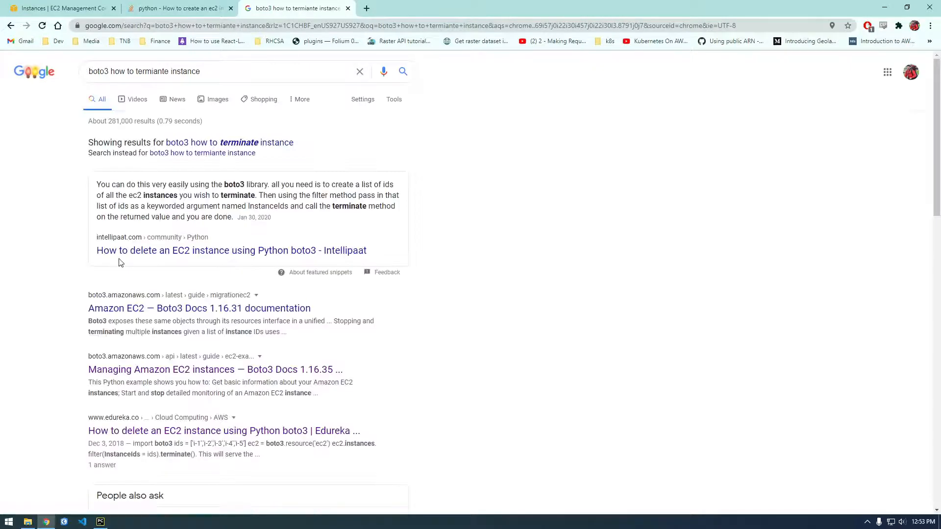
- Read the Intellipaat answer and the Boto3 managing EC2 instances guide for terminate examples
{"action": "left_click", "coordinate": [231, 250]}
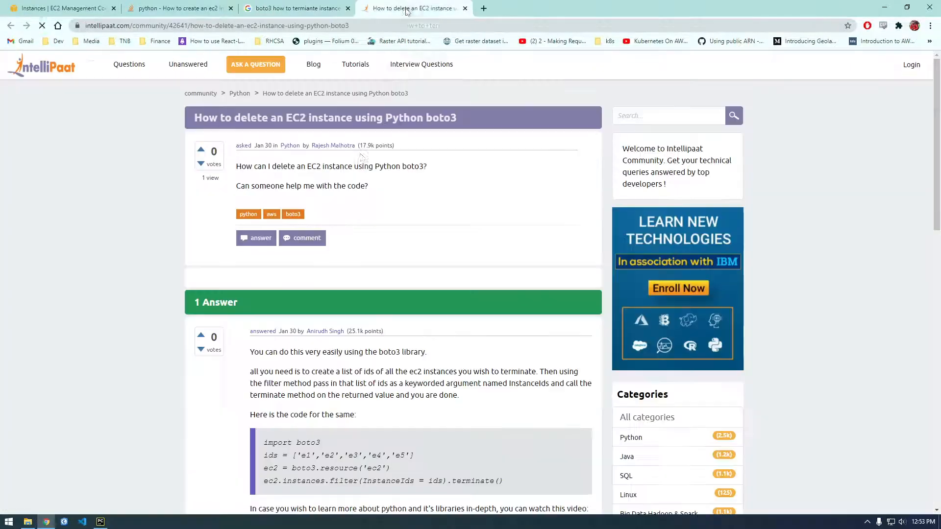
{"action": "scroll", "scroll_direction": "down", "scroll_amount": 3}
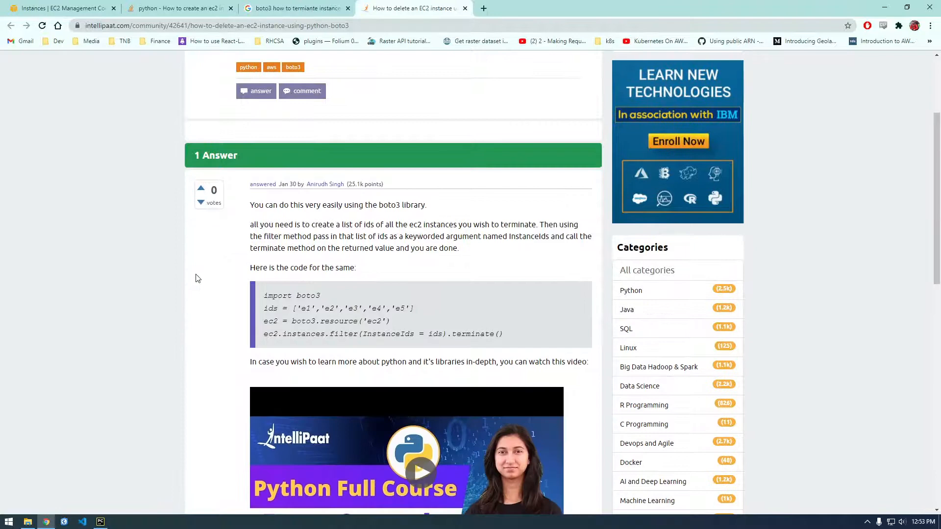
{"action": "scroll", "scroll_direction": "down", "scroll_amount": 3}
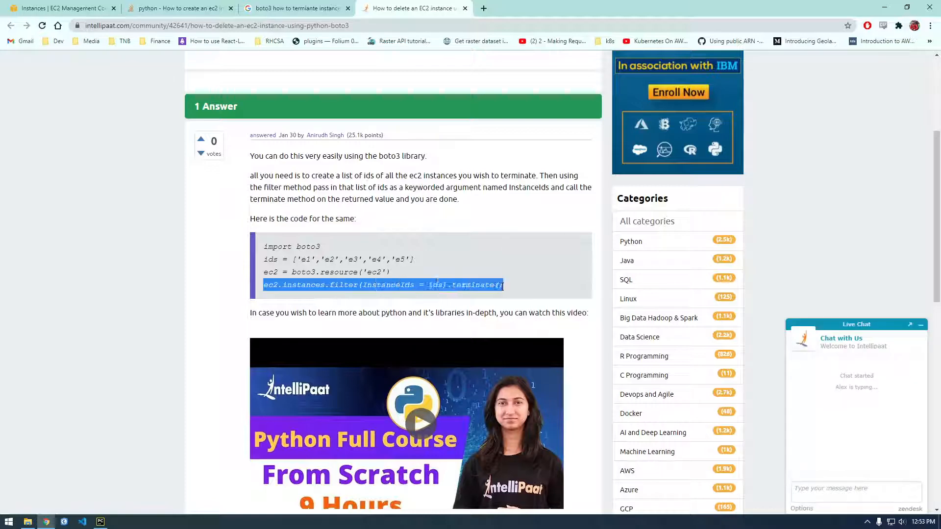
{"action": "scroll", "scroll_direction": "down", "scroll_amount": 3}
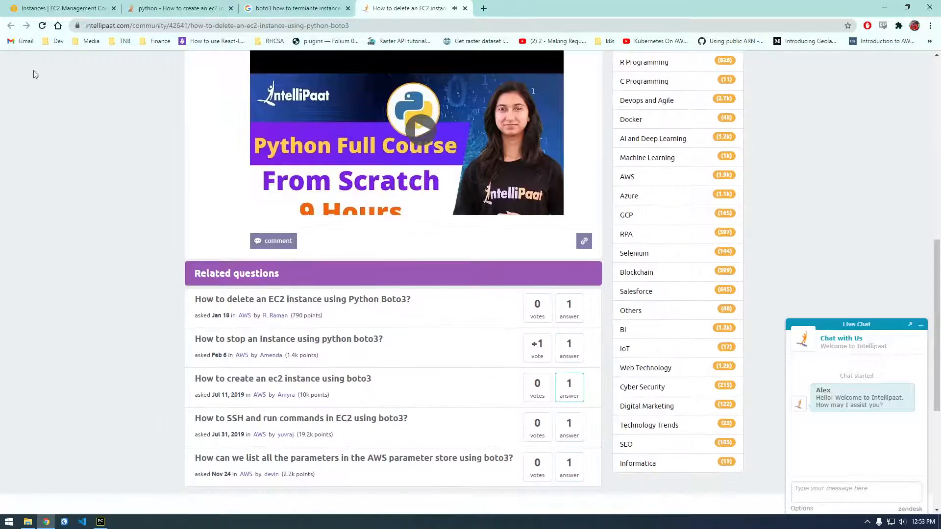
{"action": "left_click", "coordinate": [295, 9]}
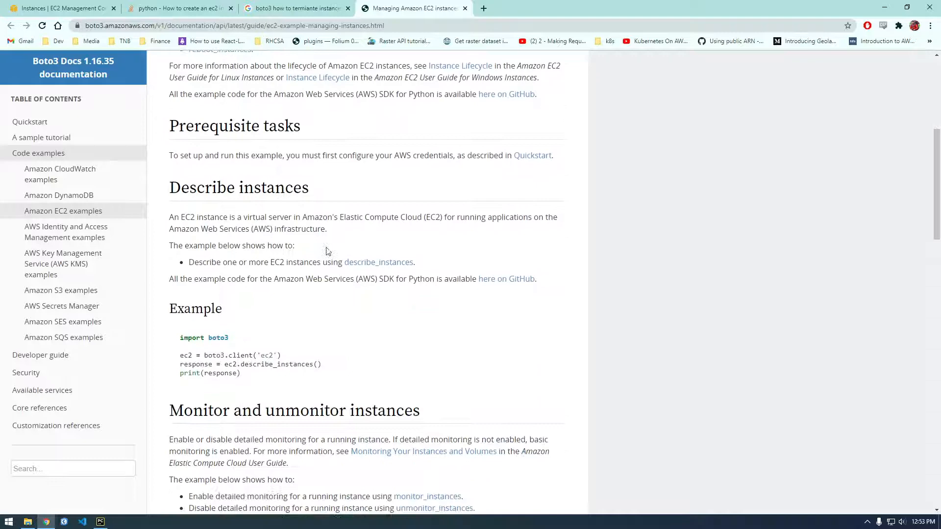
{"action": "scroll", "scroll_direction": "down", "scroll_amount": 3}
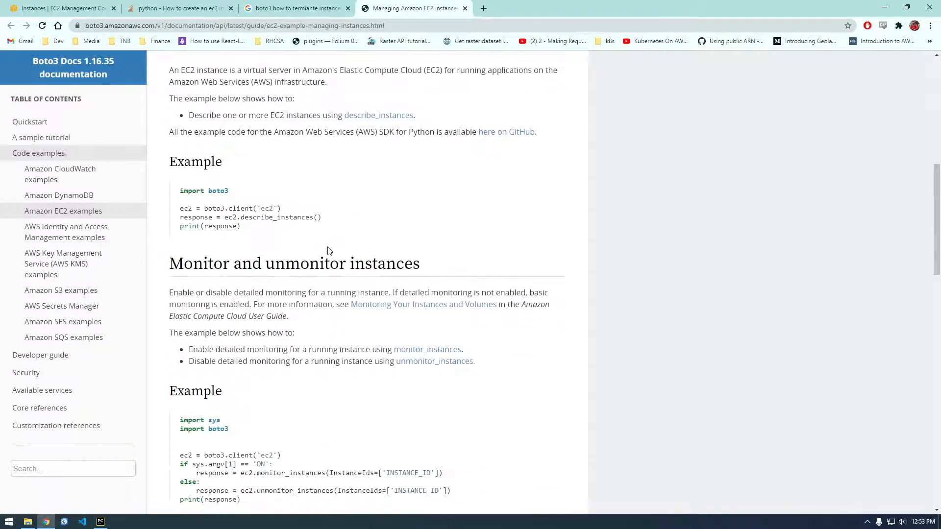
{"action": "scroll", "scroll_direction": "down", "scroll_amount": 3}
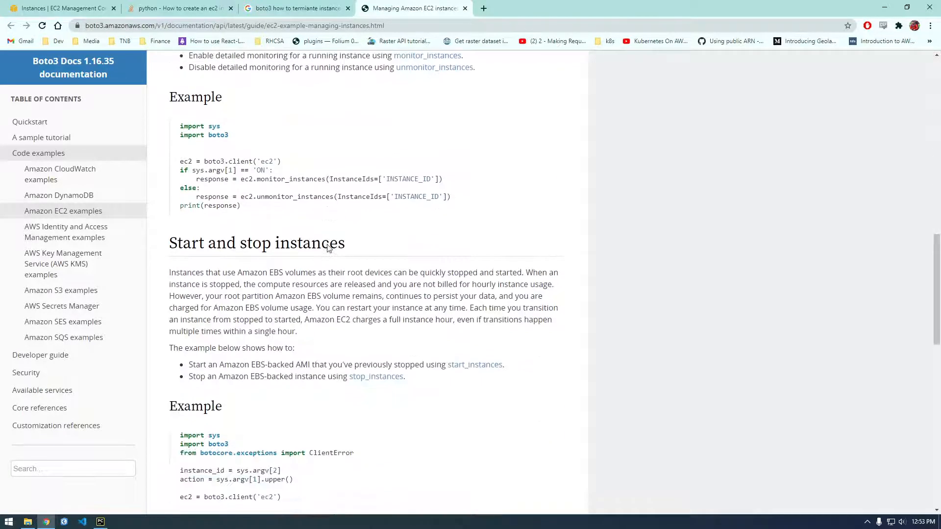
{"action": "scroll", "scroll_direction": "down", "scroll_amount": 3}
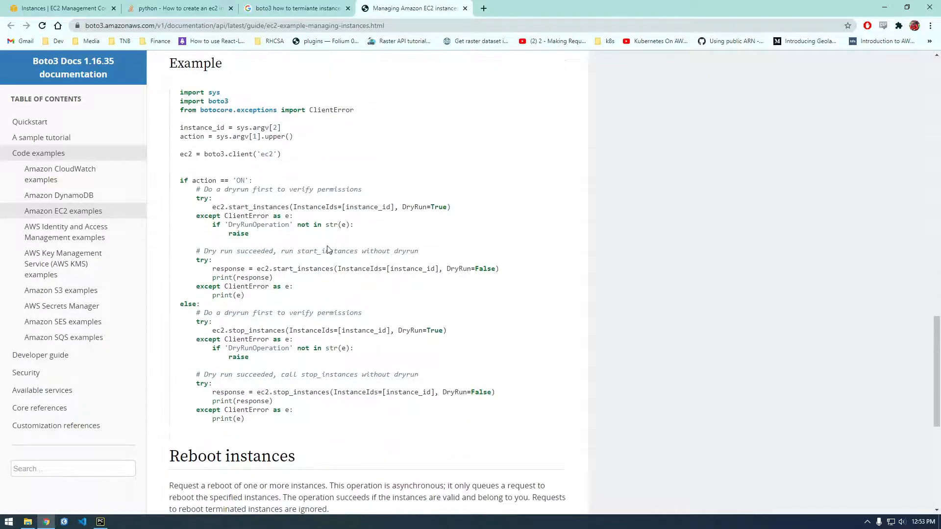
{"action": "scroll", "scroll_direction": "down", "scroll_amount": 3}
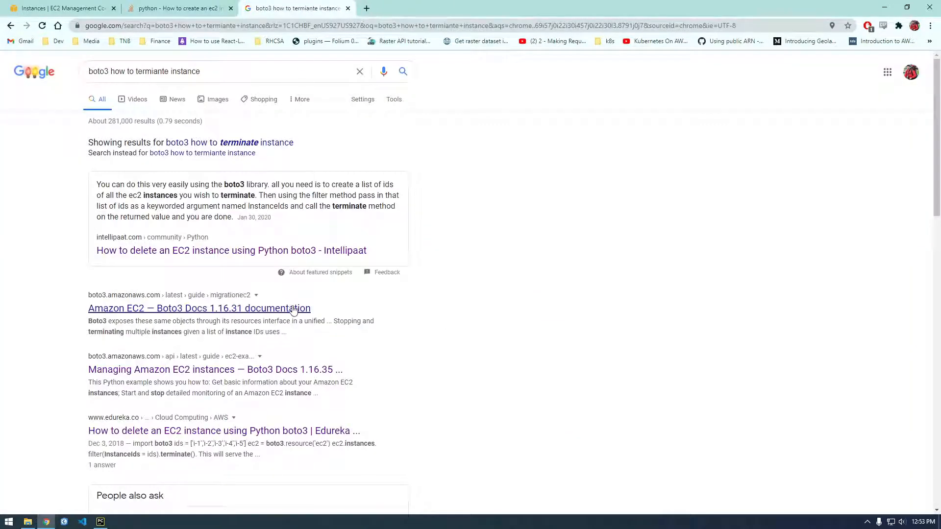
{"action": "scroll", "scroll_direction": "down", "scroll_amount": 3}
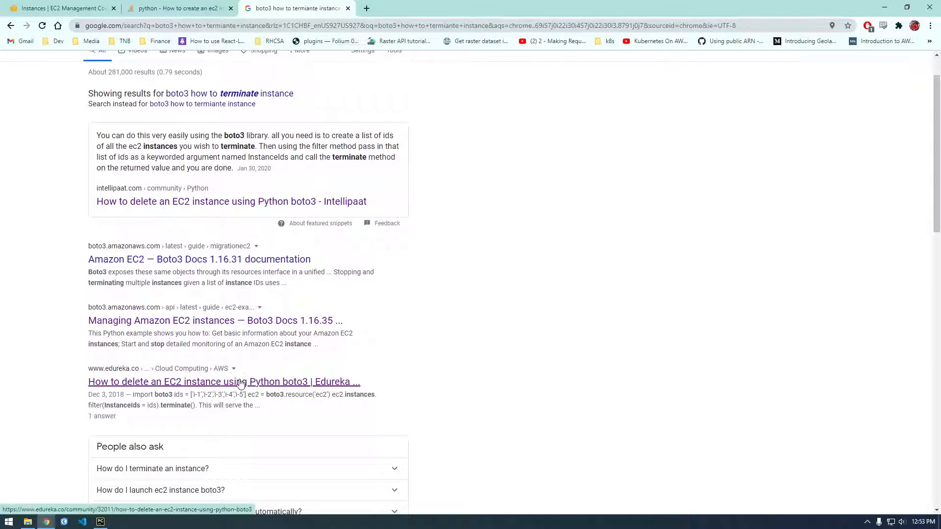
- Check the Edureka terminate snippet and return to the launch script in PyCharm
{"action": "left_click", "coordinate": [223, 382]}
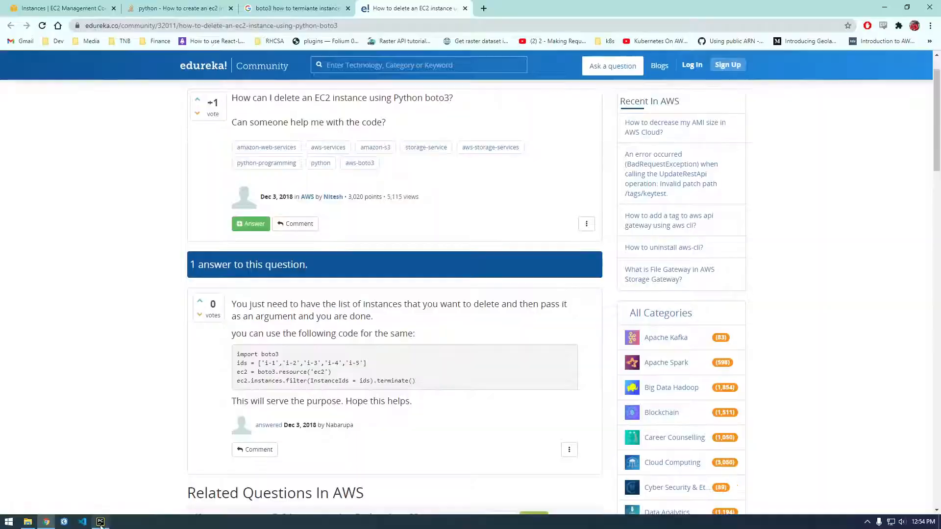
{"action": "left_click", "coordinate": [100, 520]}
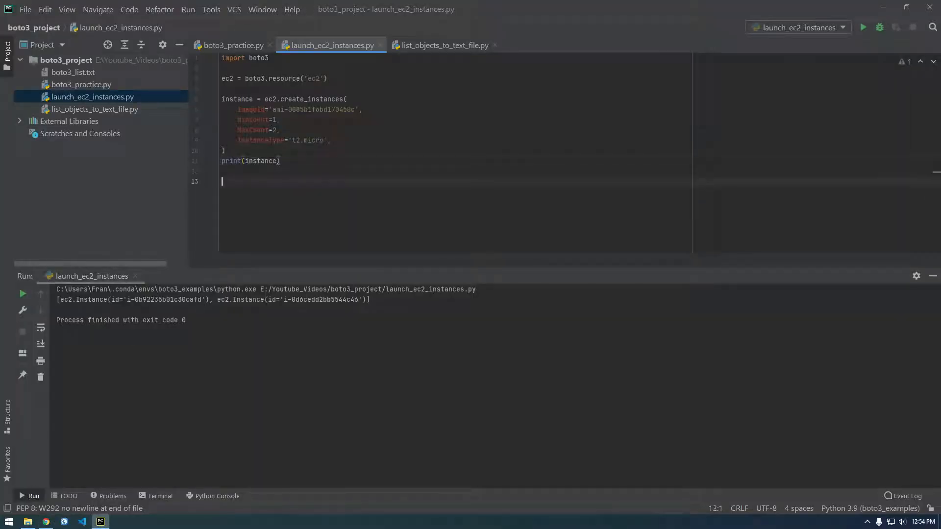
- Add ec2.instances.filter(InstanceIds=[...]).terminate() with both new instance IDs copied from the Run output
{"action": "type", "text": "ec2.instances.filter(InstanceIds=_ids).terminate()"}
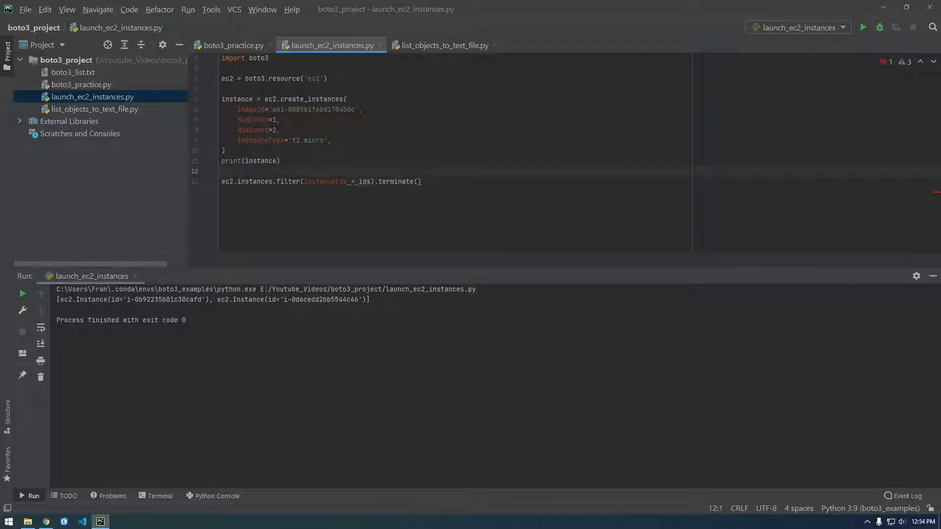
{"action": "double_click", "coordinate": [365, 182]}
{"action": "type", "text": "[]"}
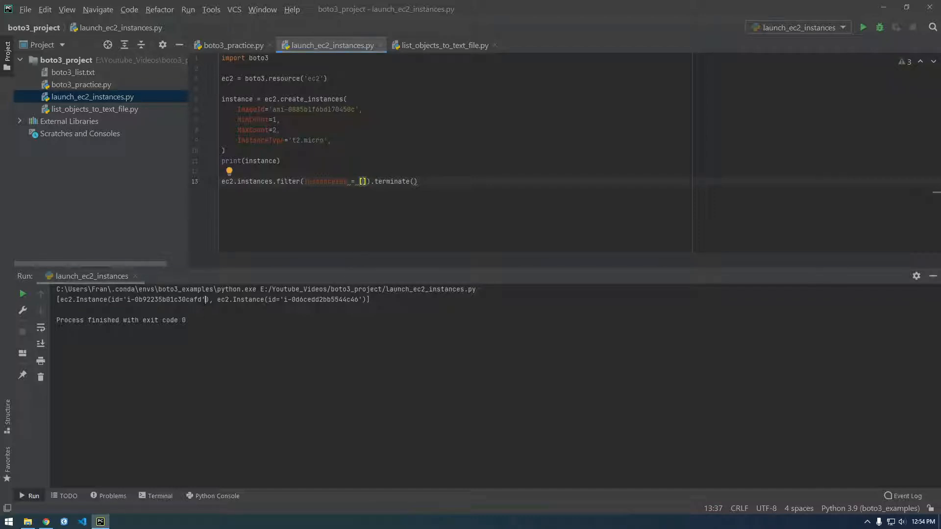
{"action": "double_click", "coordinate": [165, 300]}
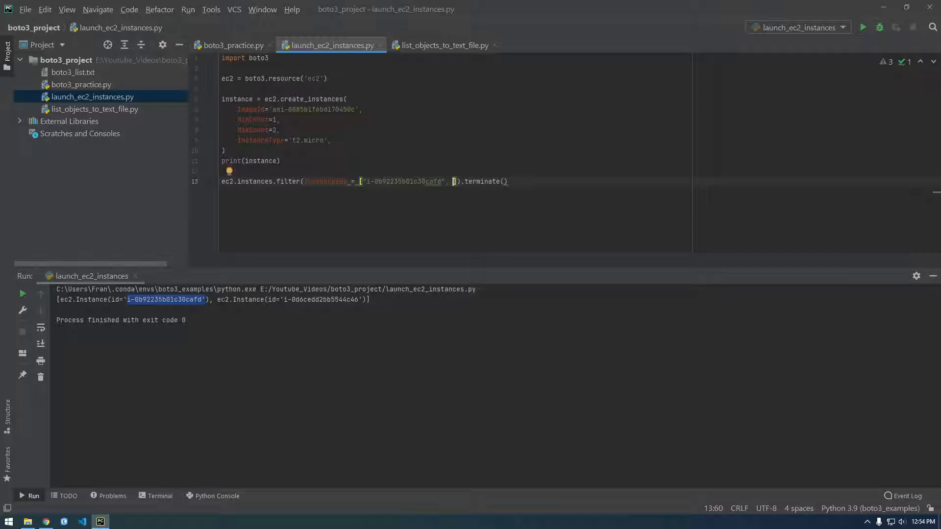
{"action": "right_click", "coordinate": [324, 300]}
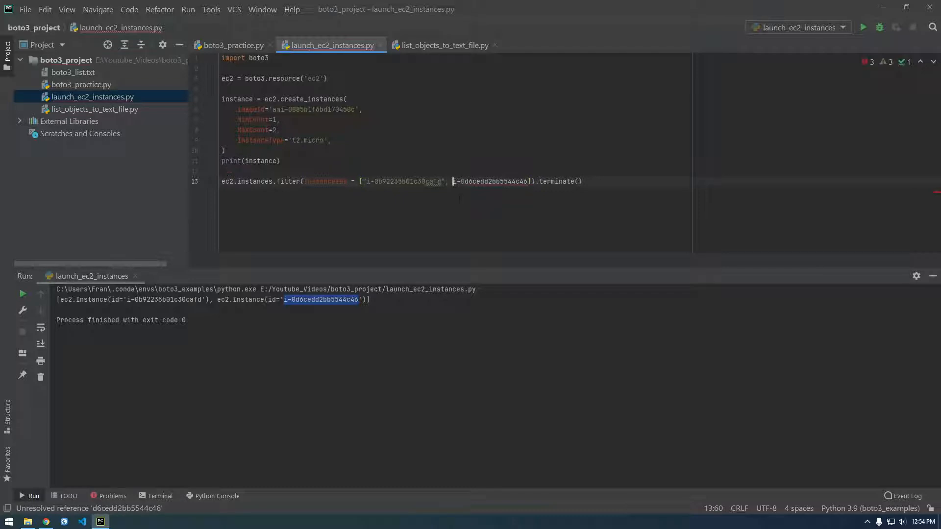
{"action": "type", "text": "\""}
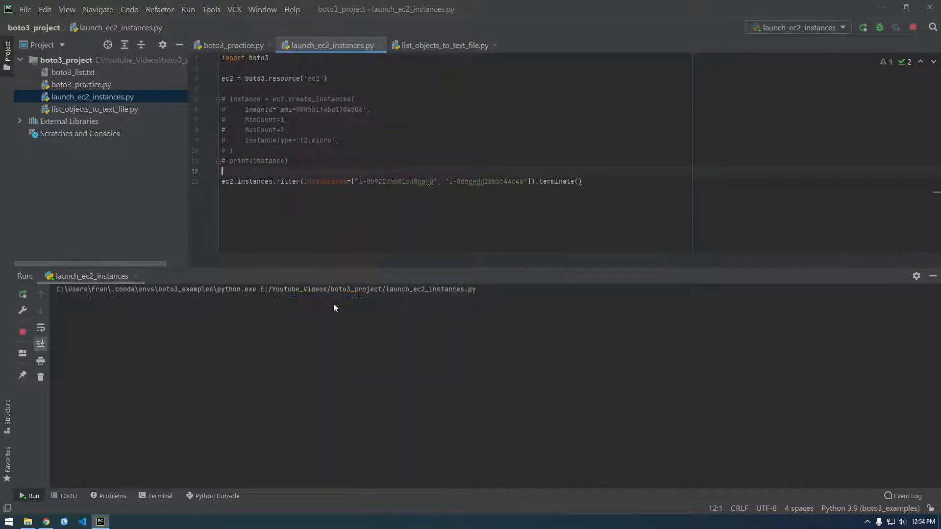
- Run the script to terminate the two instances
{"action": "left_click", "coordinate": [863, 27]}
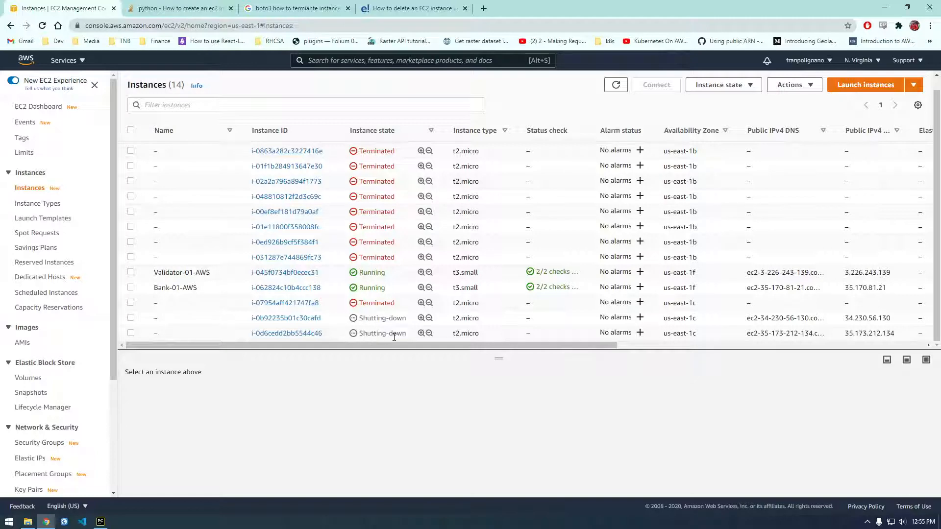
{"action": "mouse_move", "coordinate": [413, 8]}
{"action": "type", "text": "boto3"}
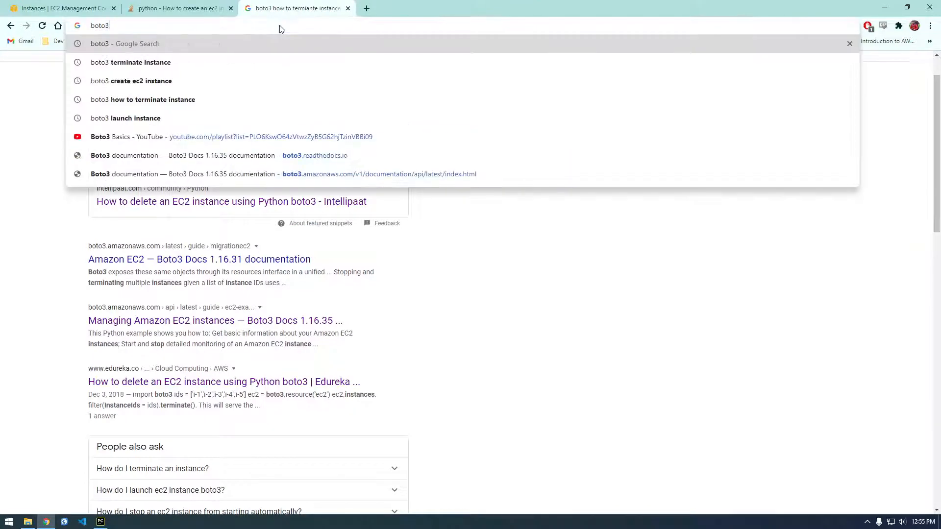
- Find the describe_instances example in the Boto3 EC2 guide and copy its two lines
{"action": "type", "text": "ec2"}
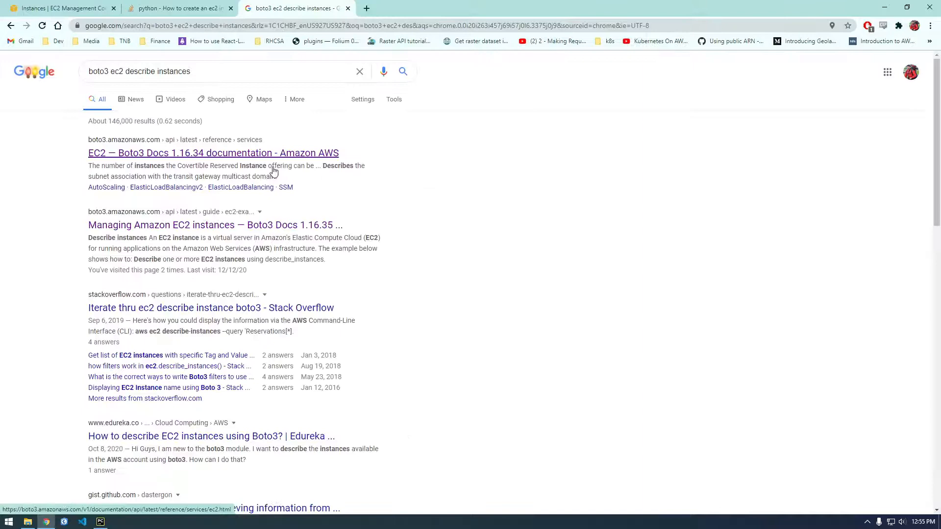
{"action": "left_click", "coordinate": [214, 225]}
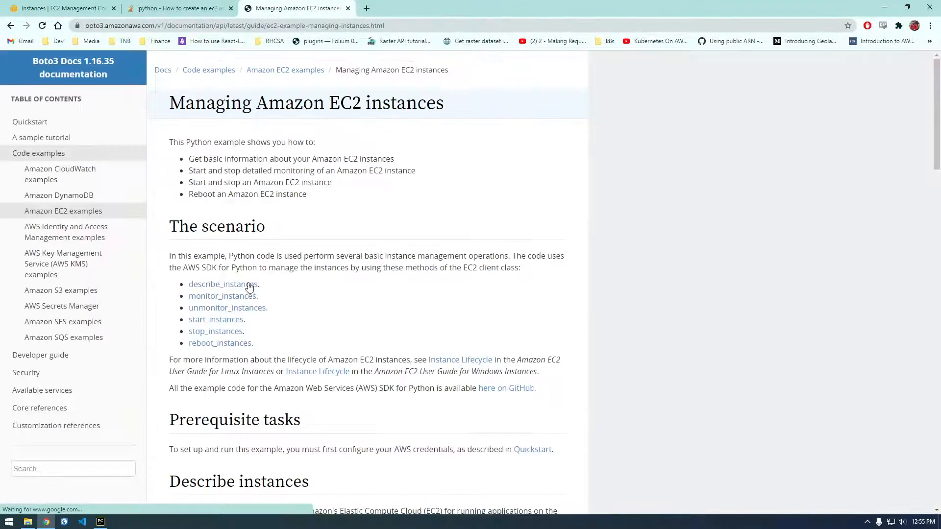
{"action": "scroll", "scroll_direction": "down", "scroll_amount": 3}
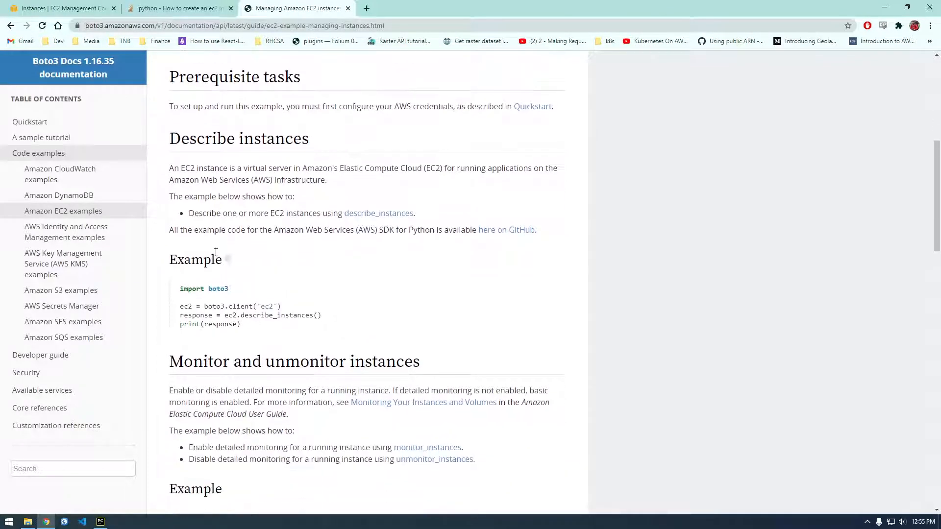
{"action": "scroll", "scroll_direction": "down", "scroll_amount": 3}
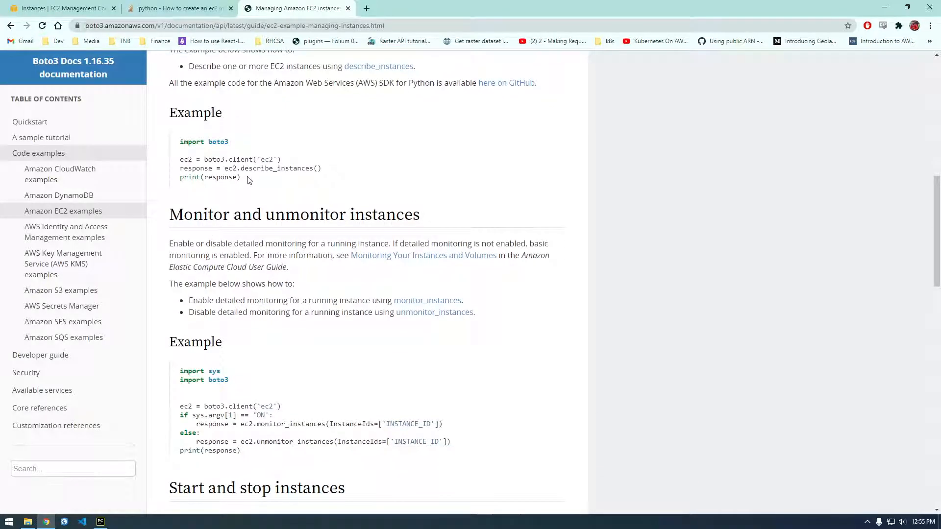
{"action": "right_click", "coordinate": [246, 174]}
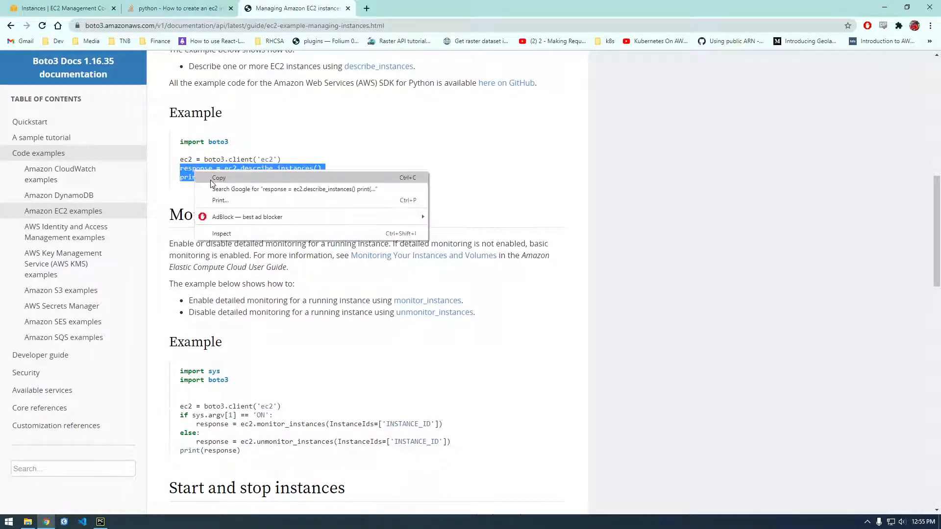
{"action": "left_click", "coordinate": [100, 522]}
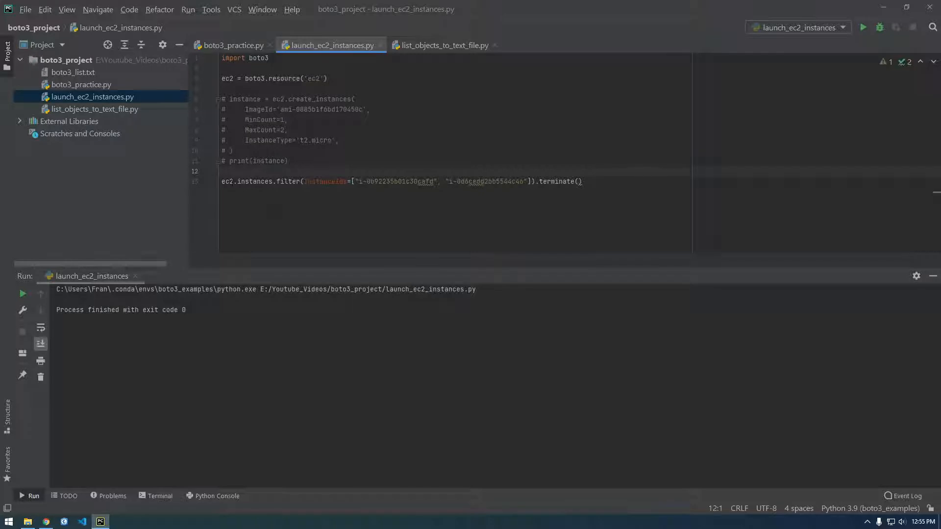
- Paste the describe_instances lines at the script's end and prepare to run it
{"action": "left_click", "coordinate": [226, 182]}
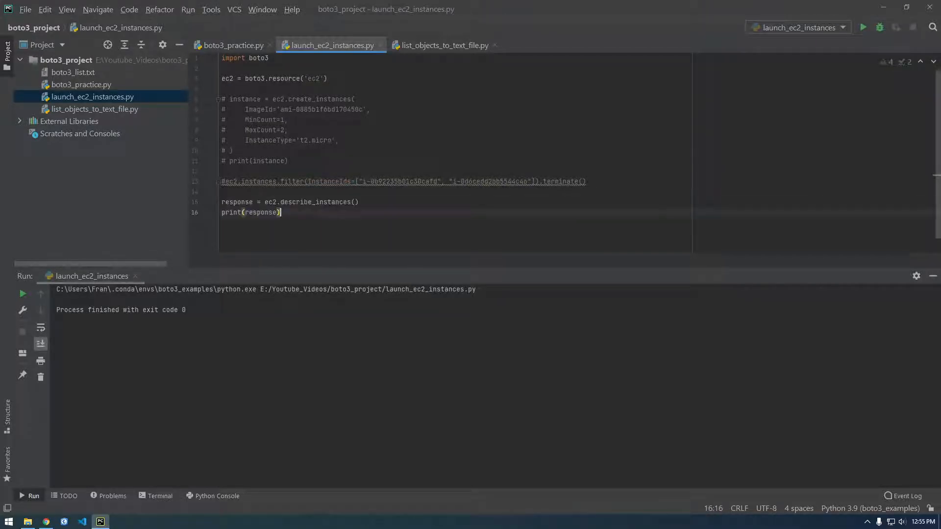
{"action": "right_click", "coordinate": [329, 46]}
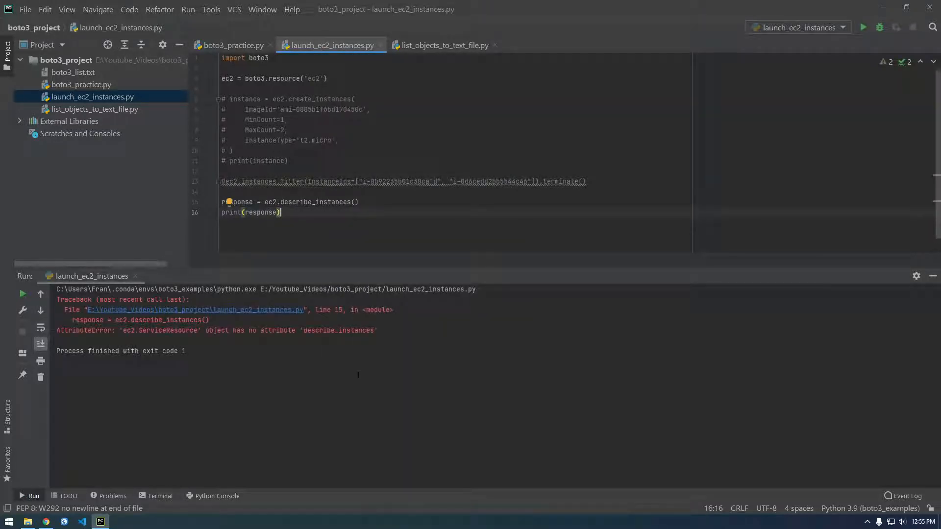
- Run the script and hit an AttributeError: the ec2 ServiceResource has no describe_instances
{"action": "left_click", "coordinate": [300, 181]}
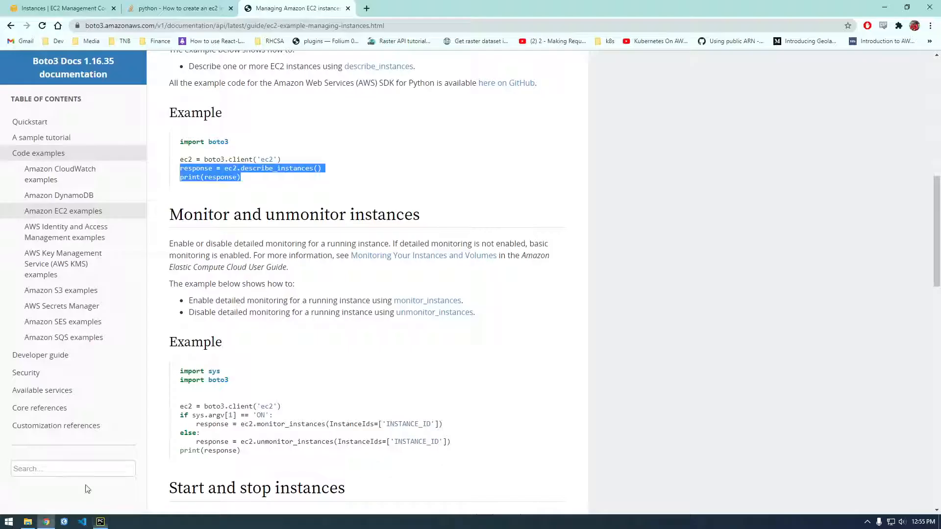
- Search Google for boto3 list all instances and open the EC2 Boto3 reference in a new tab
{"action": "scroll", "scroll_direction": "down", "scroll_amount": 3}
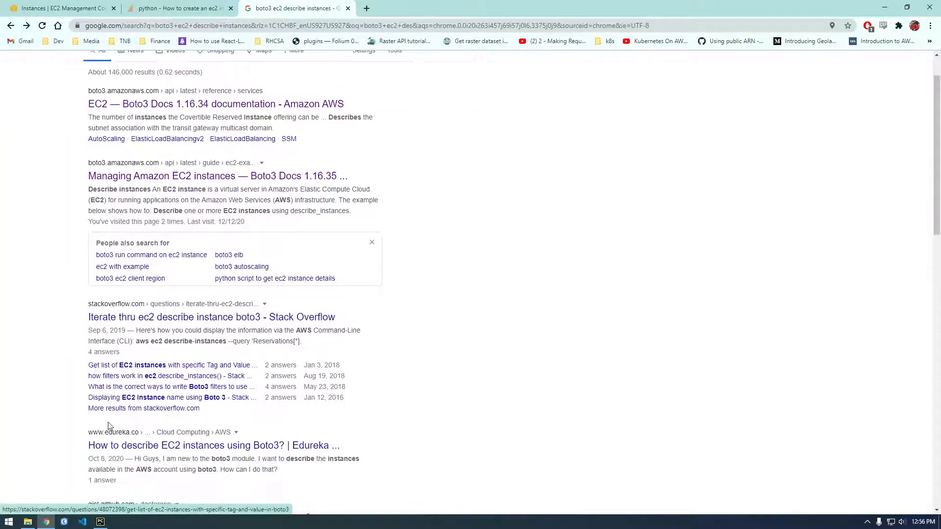
{"action": "scroll", "scroll_direction": "up", "scroll_amount": 3}
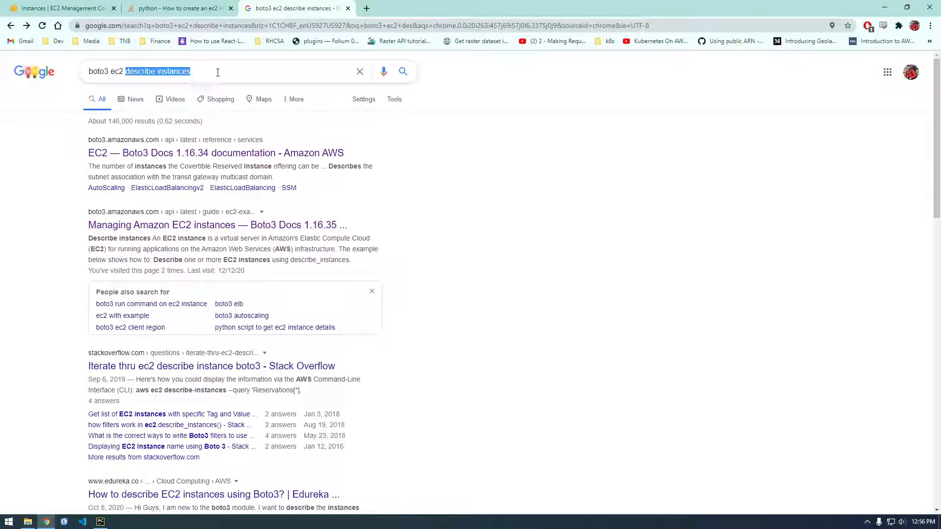
{"action": "type", "text": "list all"}
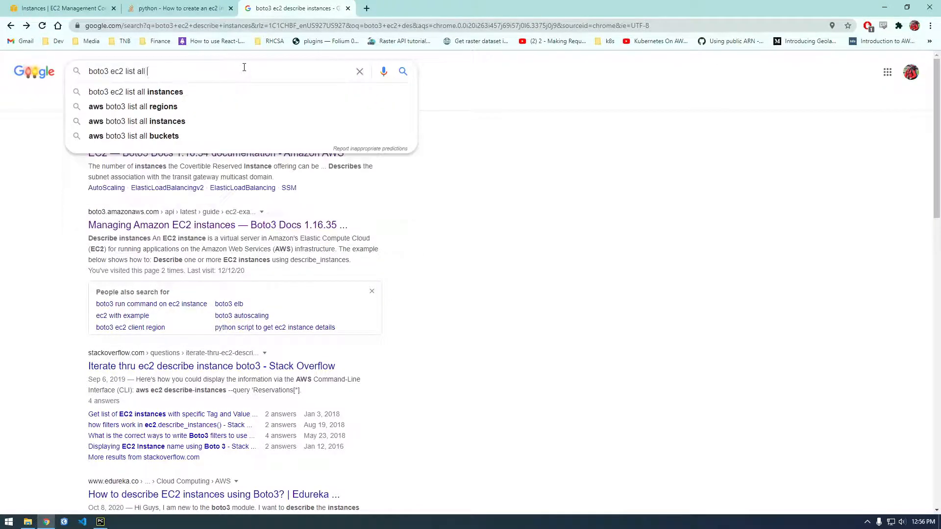
{"action": "left_click", "coordinate": [136, 92]}
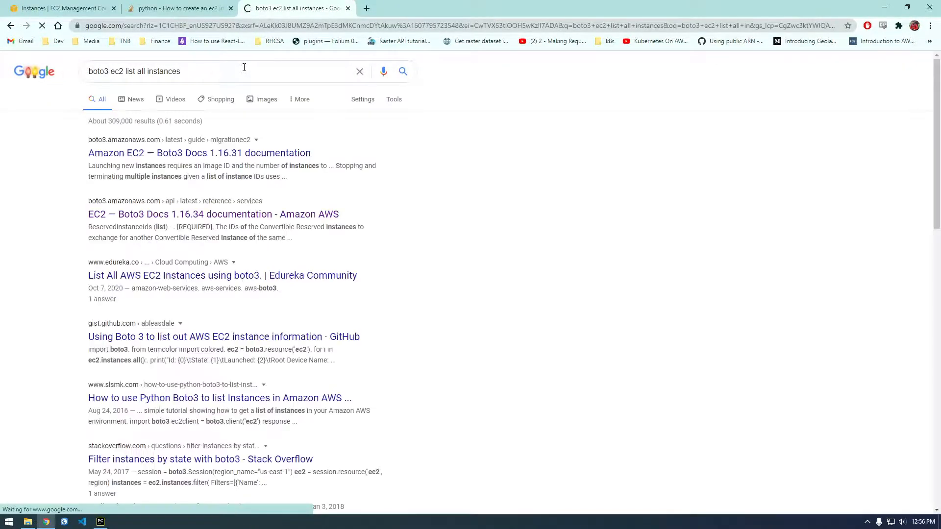
{"action": "right_click", "coordinate": [213, 215]}
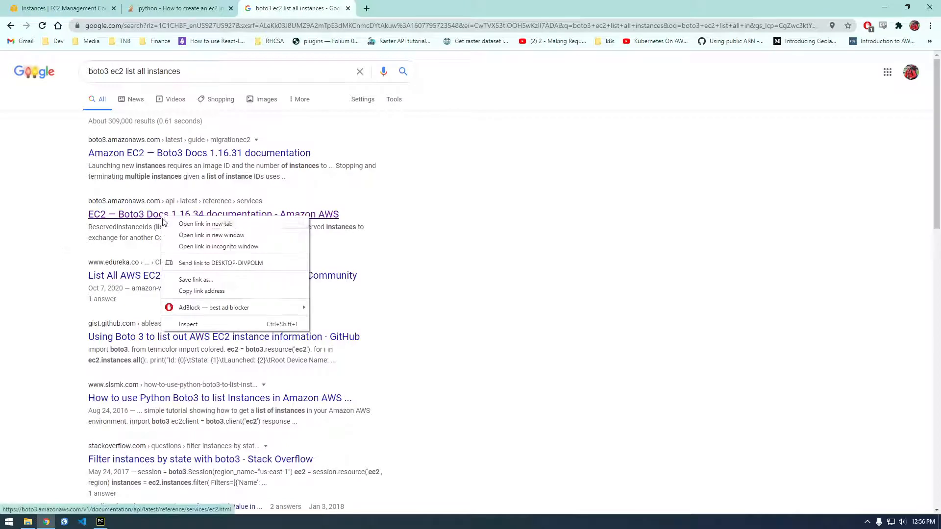
{"action": "left_click", "coordinate": [206, 223]}
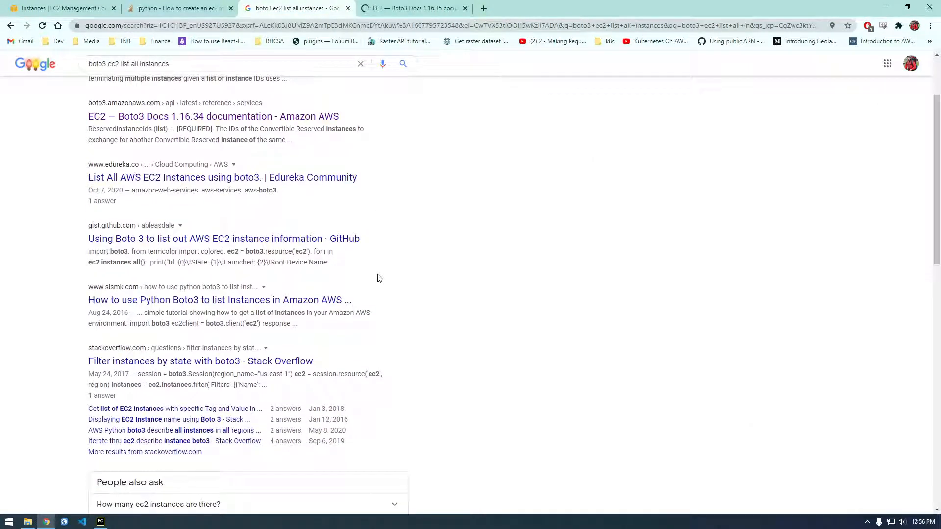
{"action": "scroll", "scroll_direction": "down", "scroll_amount": 3}
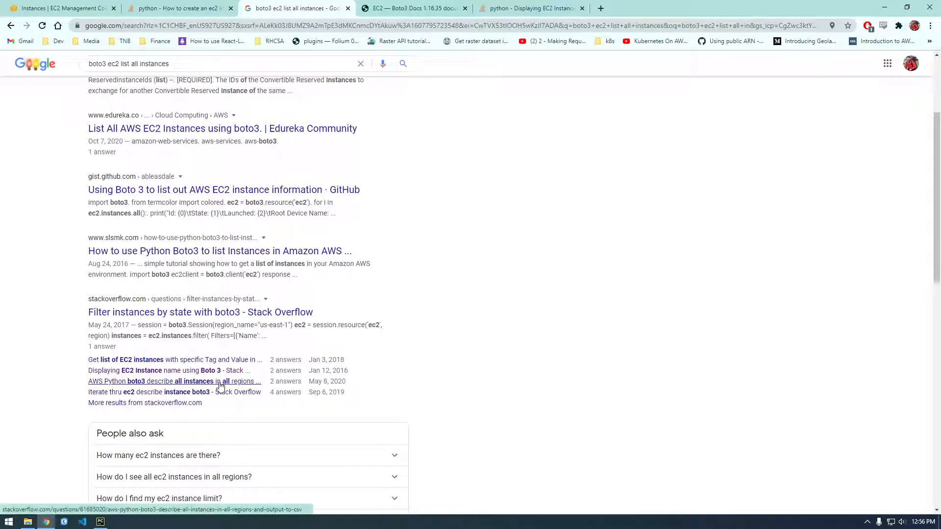
- Skim questions on describing instances in all regions and displaying instance names
{"action": "left_click", "coordinate": [174, 382]}
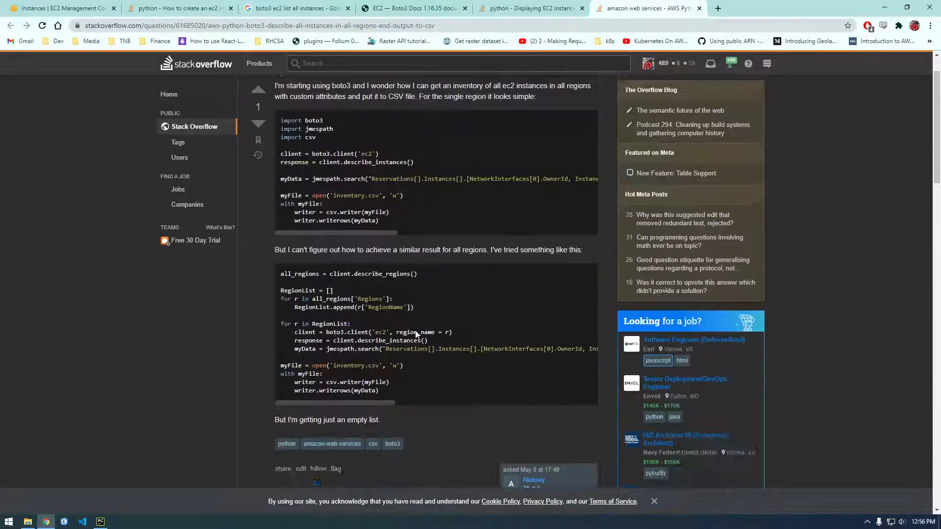
{"action": "scroll", "scroll_direction": "down", "scroll_amount": 3}
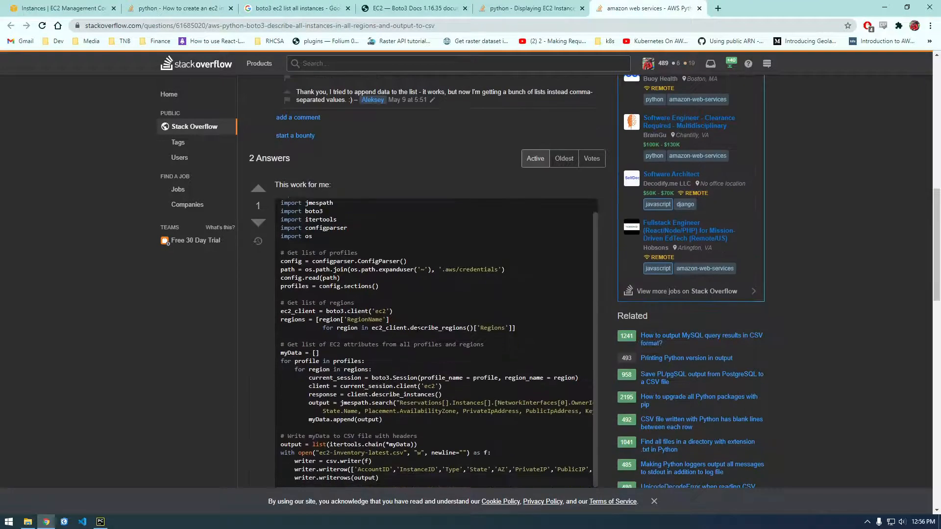
{"action": "left_click", "coordinate": [531, 8]}
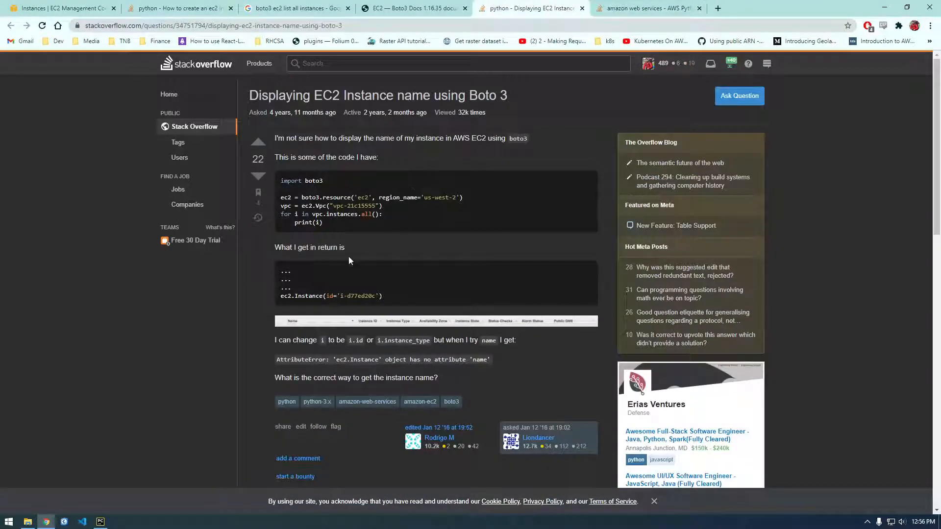
{"action": "scroll", "scroll_direction": "down", "scroll_amount": 3}
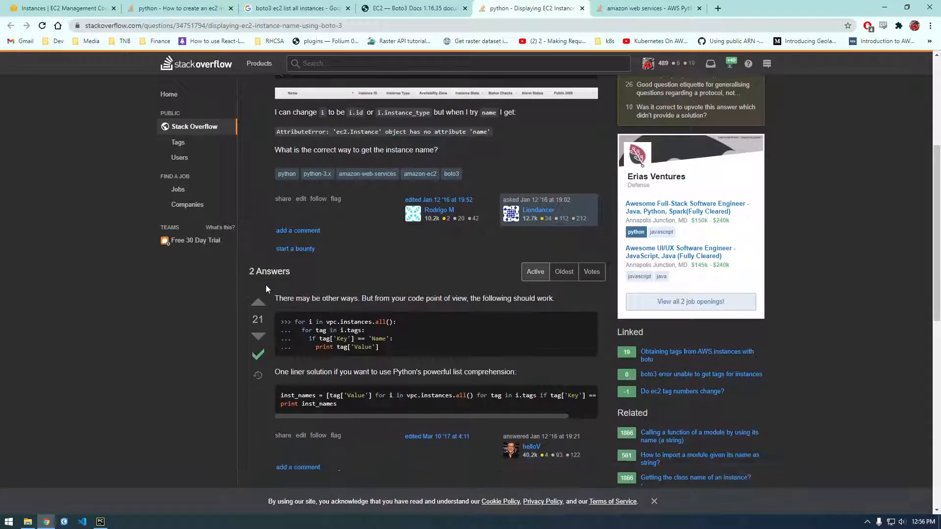
{"action": "scroll", "scroll_direction": "down", "scroll_amount": 3}
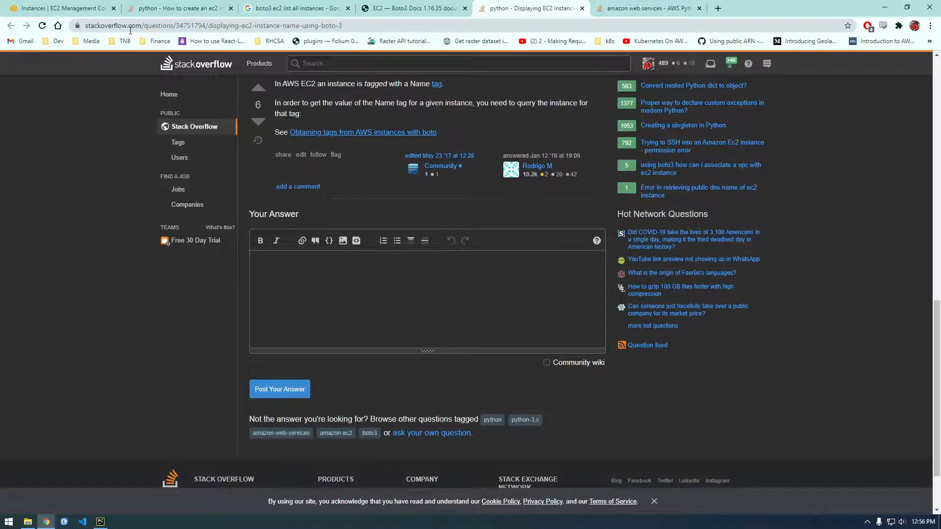
{"action": "left_click", "coordinate": [414, 8]}
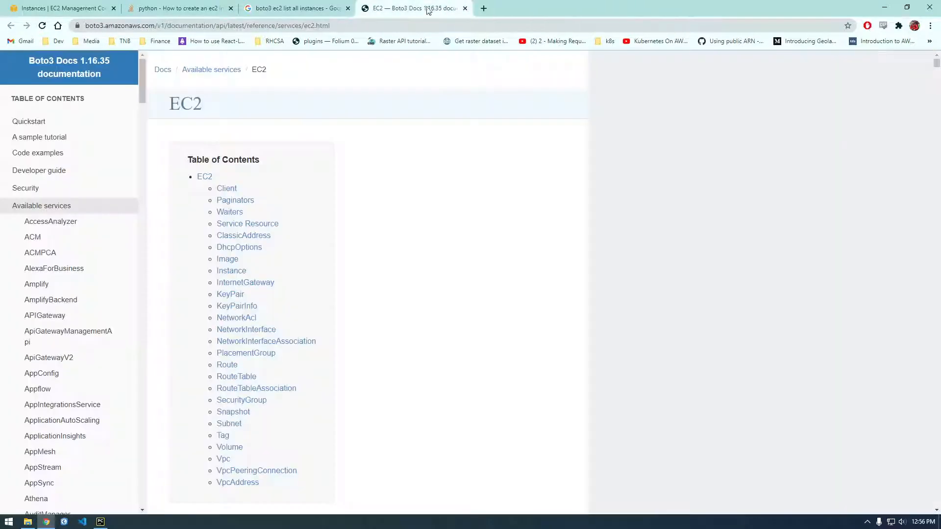
{"action": "left_click", "coordinate": [294, 9]}
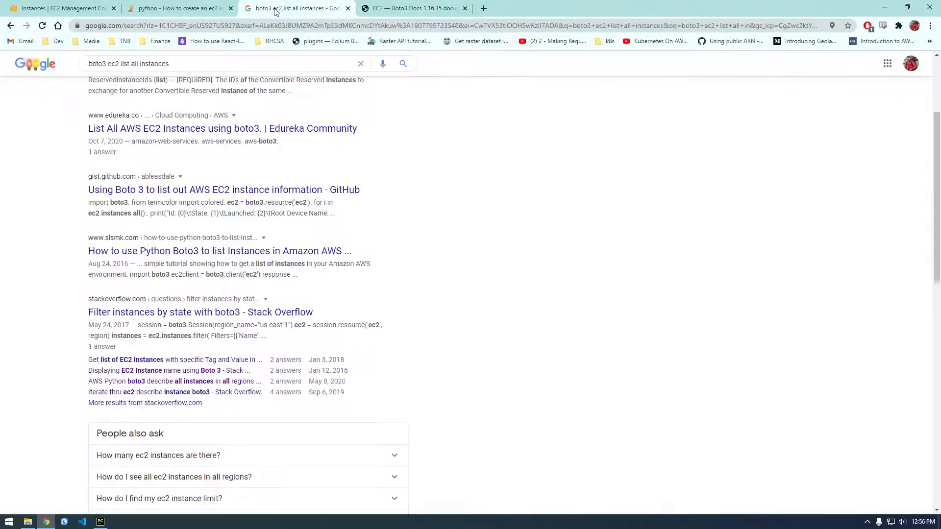
{"action": "mouse_move", "coordinate": [145, 403]}
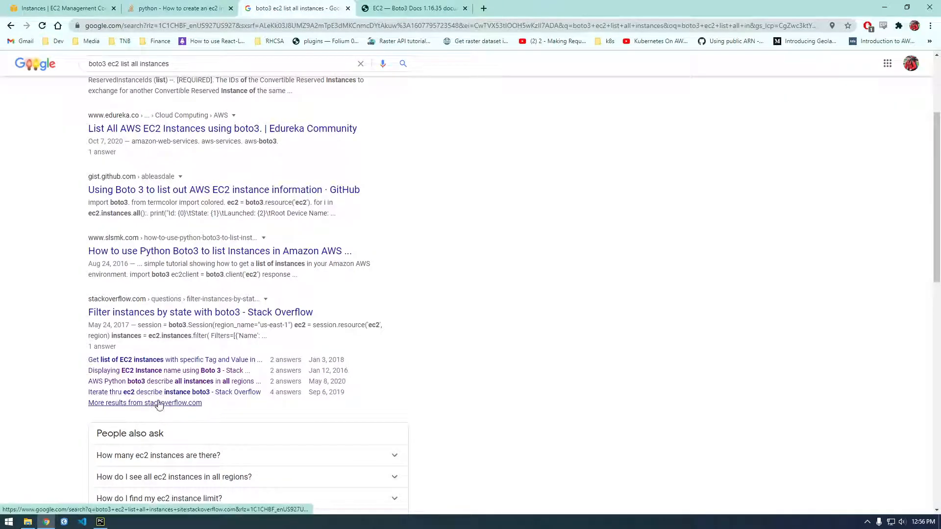
- Read the question on iterating describe_instances output, then go back to the results
{"action": "left_click", "coordinate": [154, 392]}
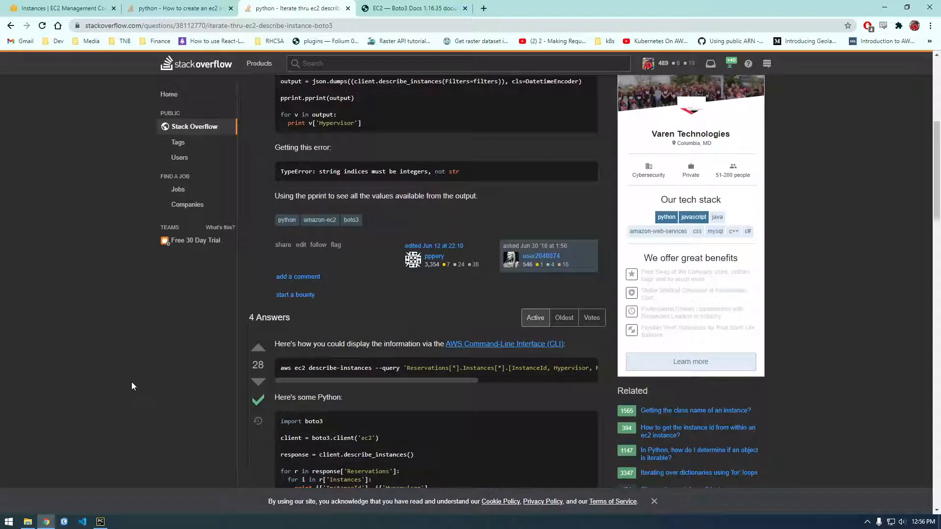
{"action": "scroll", "scroll_direction": "down", "scroll_amount": 3}
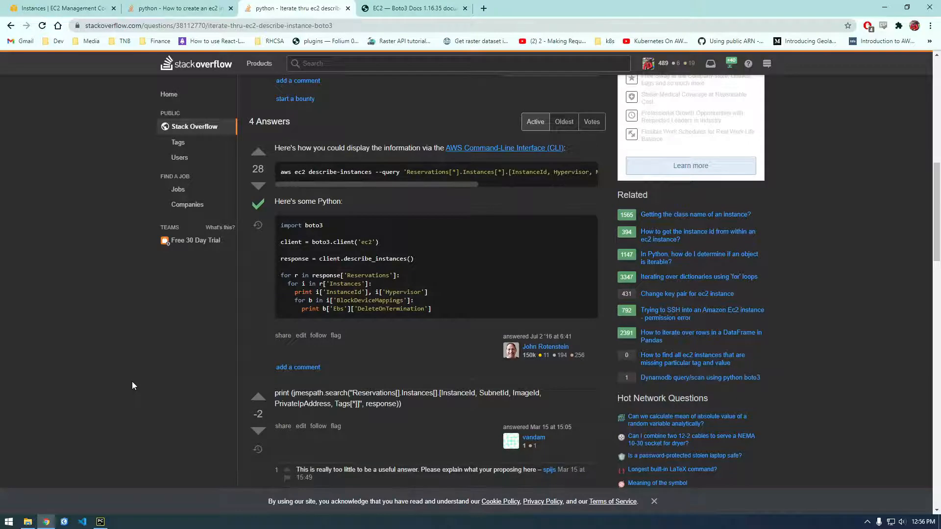
{"action": "scroll", "scroll_direction": "down", "scroll_amount": 3}
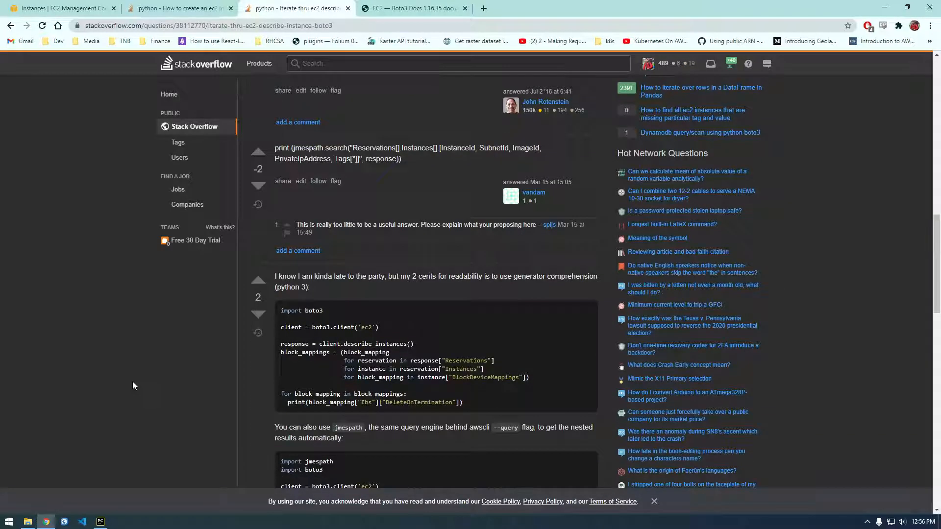
{"action": "scroll", "scroll_direction": "down", "scroll_amount": 3}
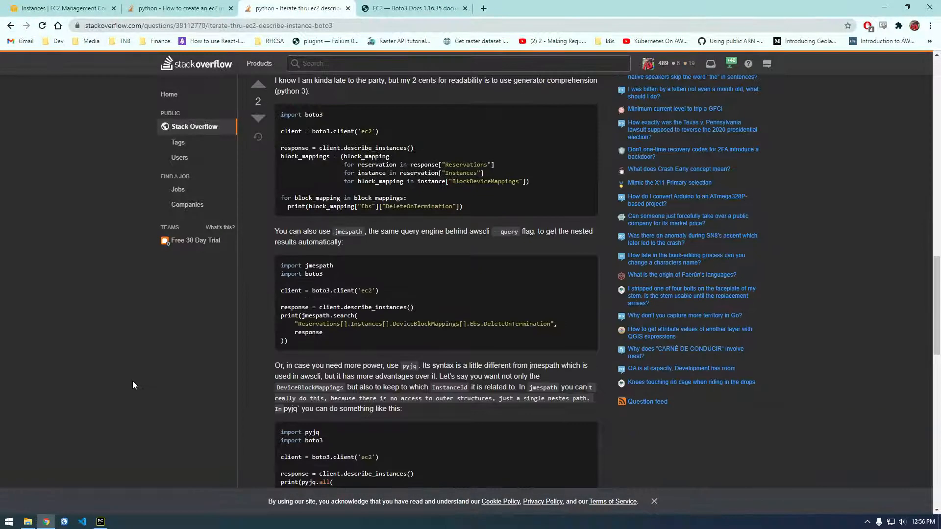
{"action": "mouse_move", "coordinate": [140, 383]}
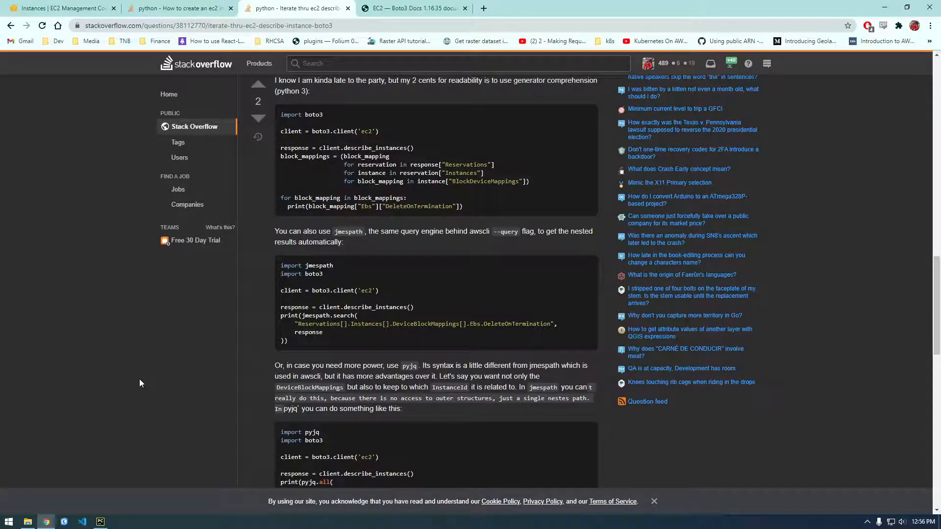
{"action": "scroll", "scroll_direction": "down", "scroll_amount": 3}
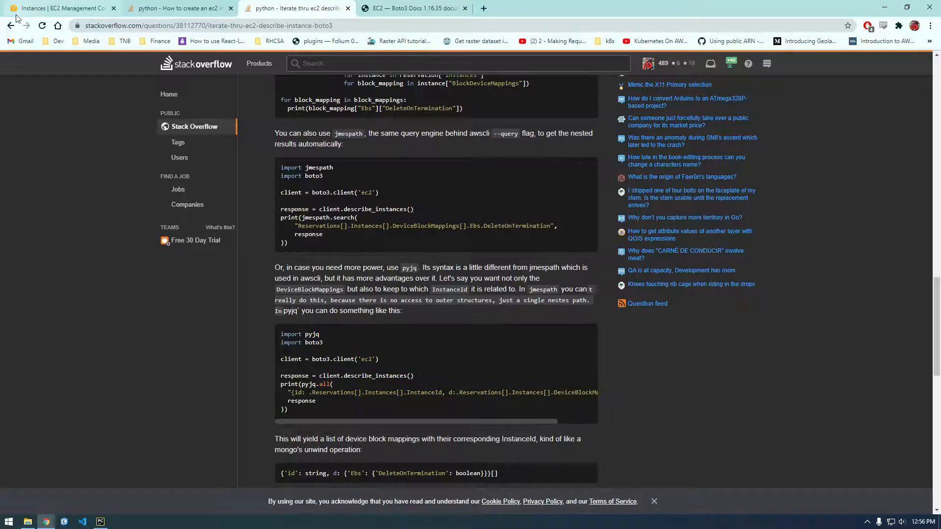
{"action": "left_click", "coordinate": [294, 8]}
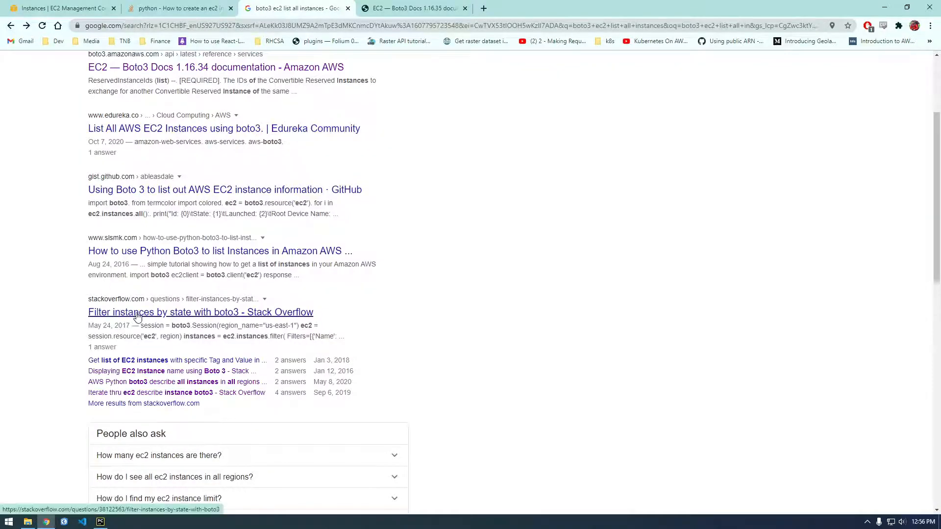
- Copy the filter-and-print loop from the 'Filter instances by state with boto3' answer
{"action": "left_click", "coordinate": [200, 312]}
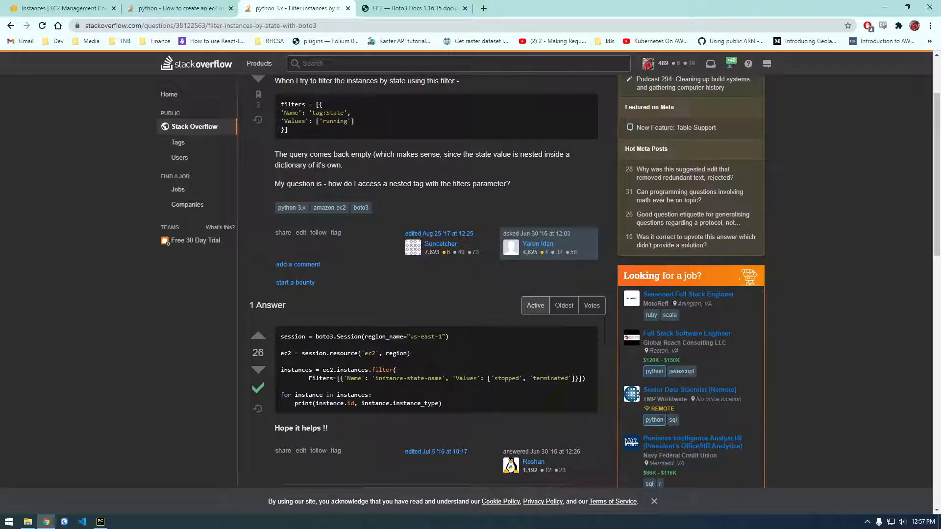
{"action": "mouse_move", "coordinate": [387, 395]}
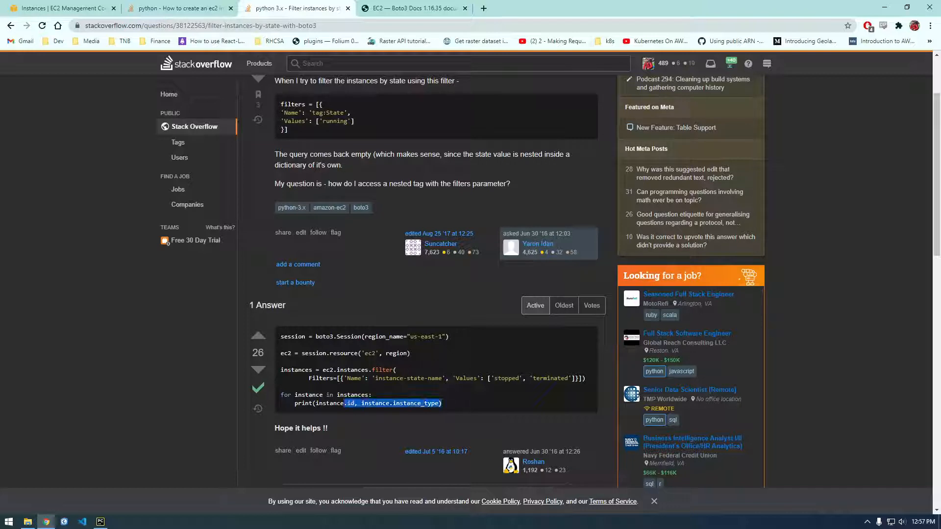
{"action": "right_click", "coordinate": [340, 370]}
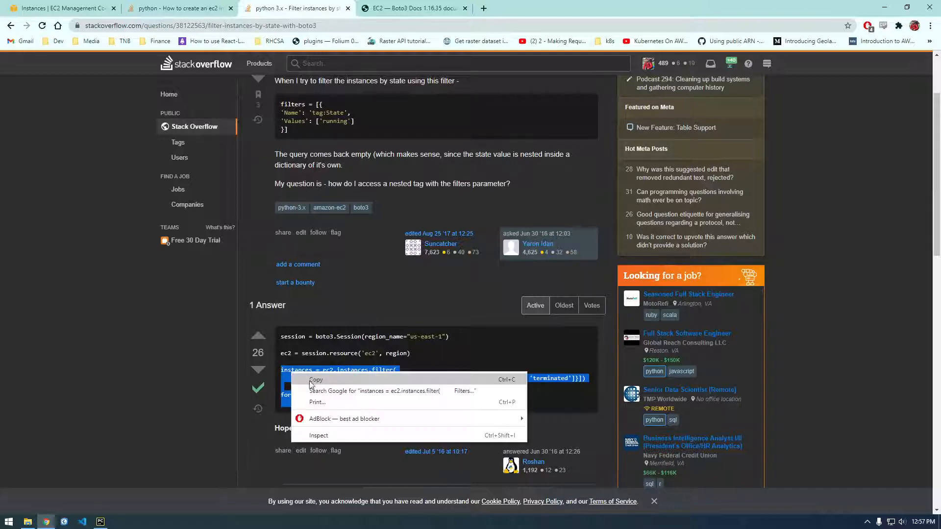
{"action": "left_click", "coordinate": [100, 520]}
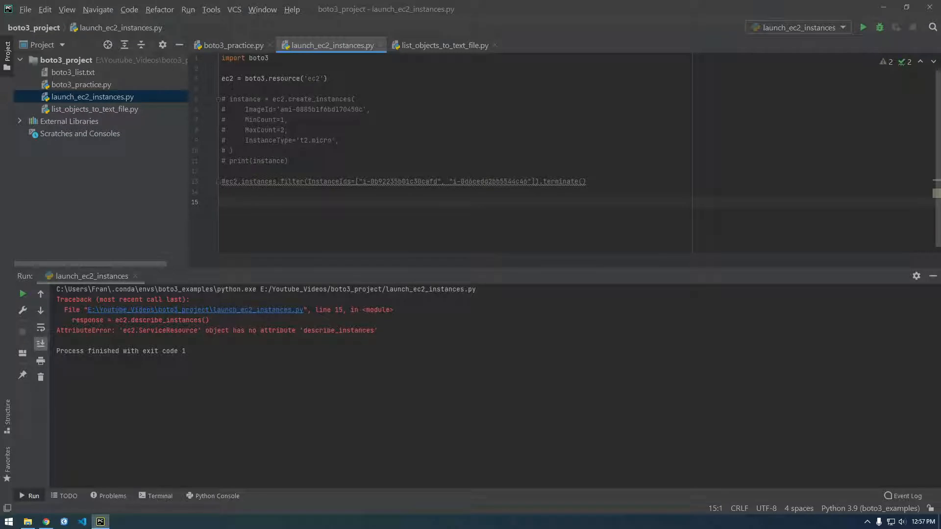
- Paste the stopped/terminated instances filter with the id-and-type print loop on line 15 and tidy it
{"action": "left_click", "coordinate": [222, 202]}
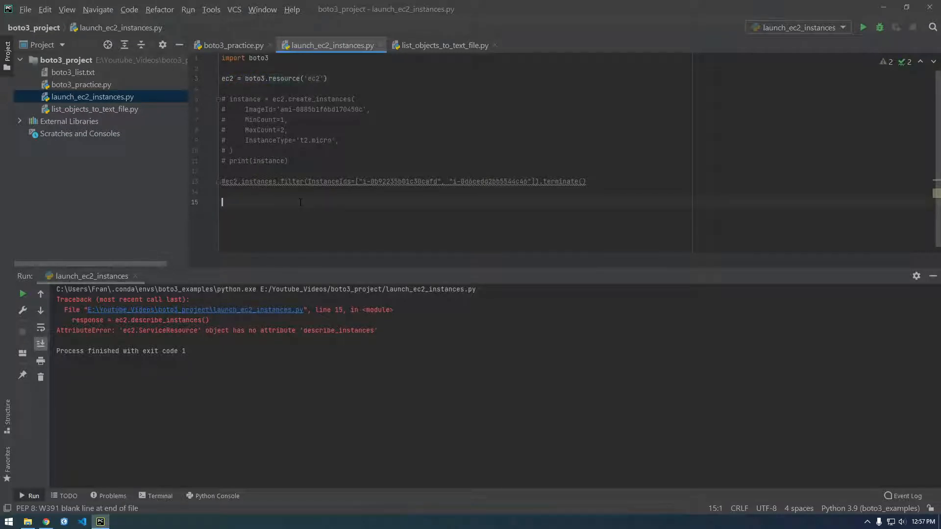
{"action": "type", "text": "instances = ec2.instances.filter("}
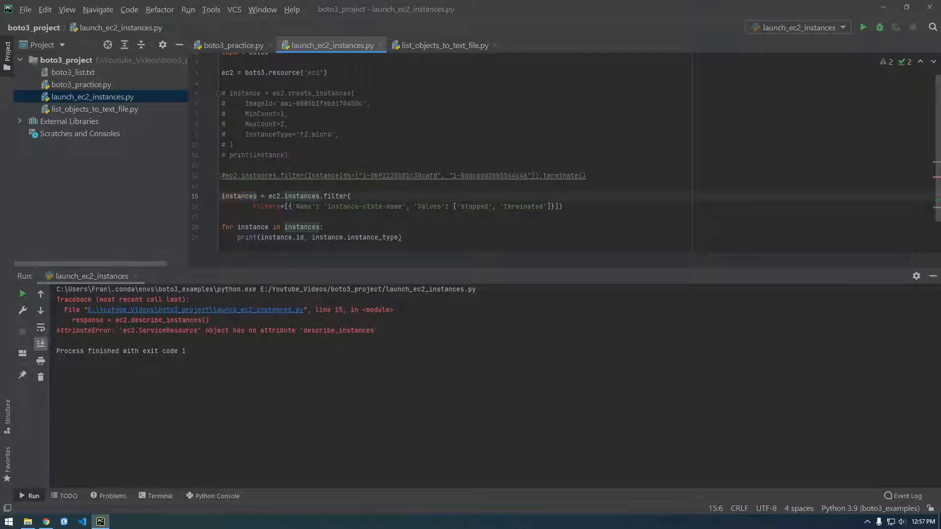
{"action": "left_click", "coordinate": [266, 206]}
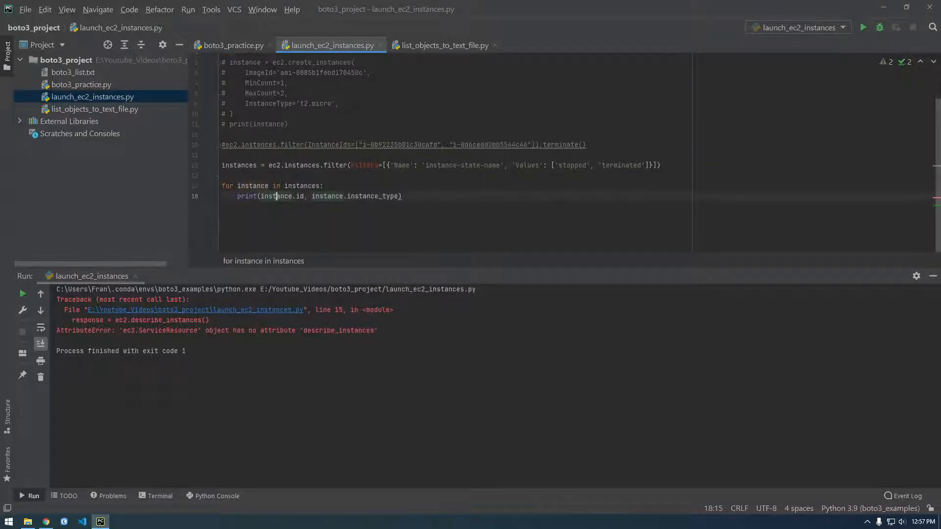
- Run the script, then switch the query to ec2.instances.all() to list every instance
{"action": "right_click", "coordinate": [333, 45]}
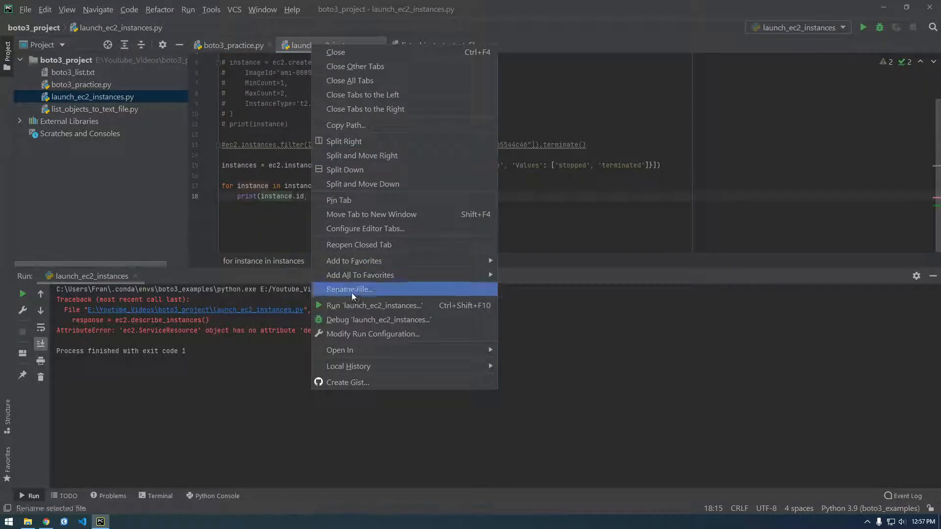
{"action": "left_click", "coordinate": [376, 306]}
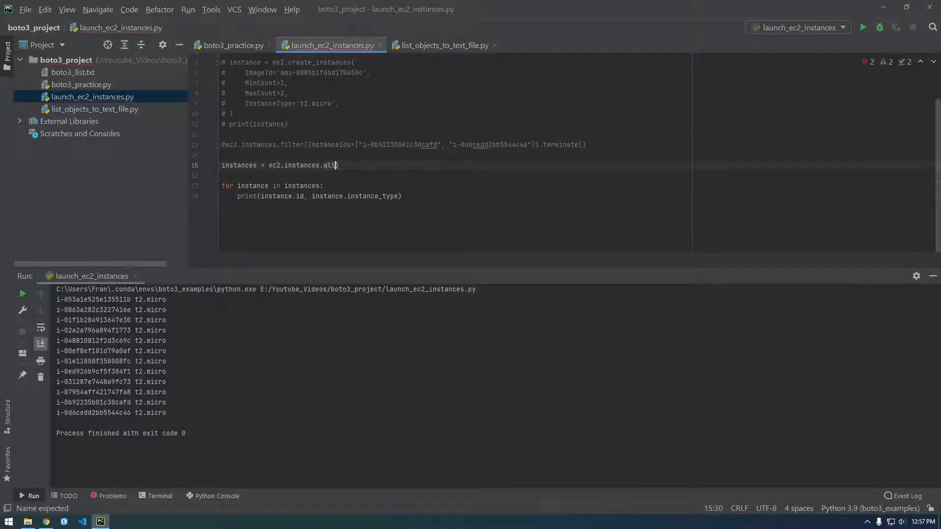
{"action": "type", "text": ")"}
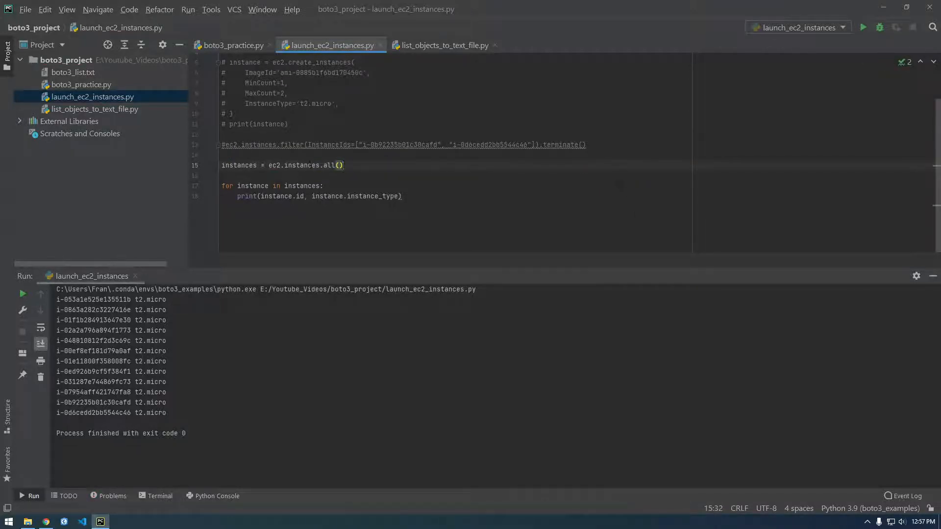
{"action": "left_click", "coordinate": [240, 176]}
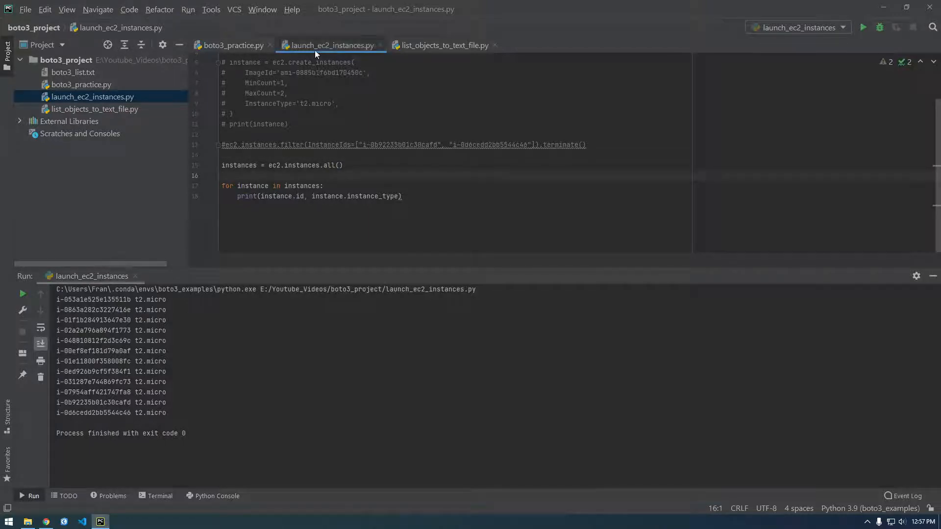
- Rerun with all(), restore the stopped-and-terminated state filter and run again
{"action": "left_click", "coordinate": [862, 28]}
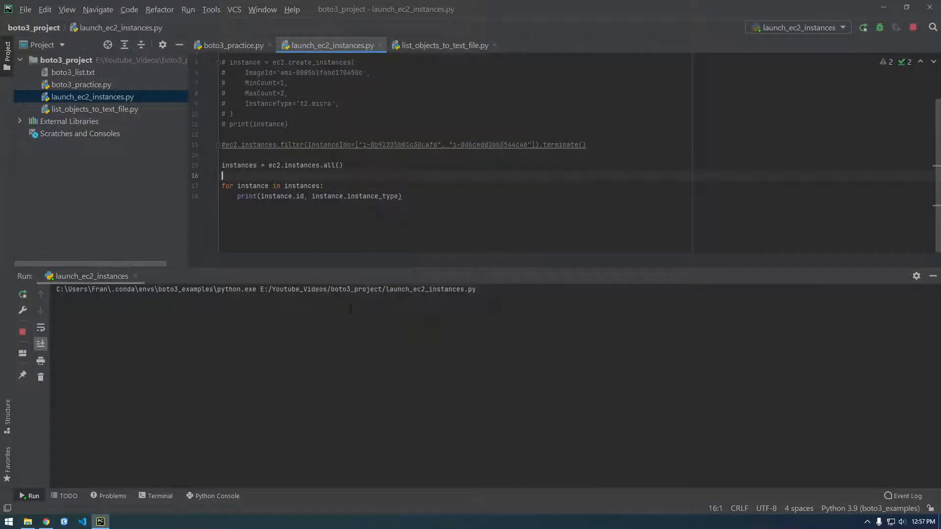
{"action": "left_click", "coordinate": [864, 27]}
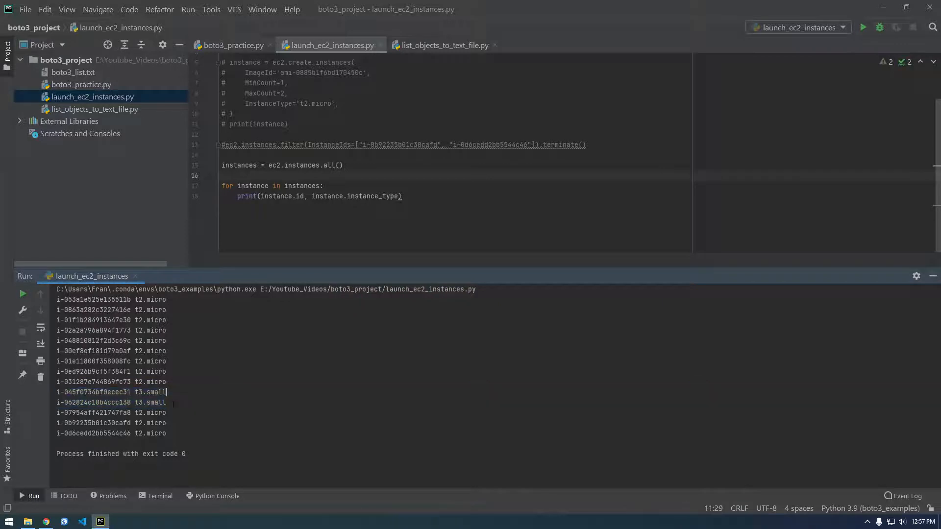
{"action": "left_click", "coordinate": [322, 196]}
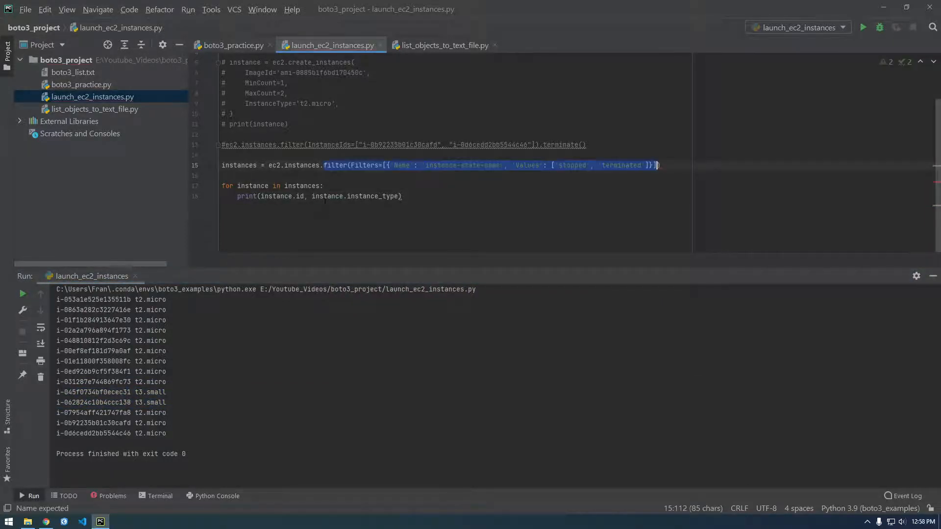
{"action": "right_click", "coordinate": [330, 45]}
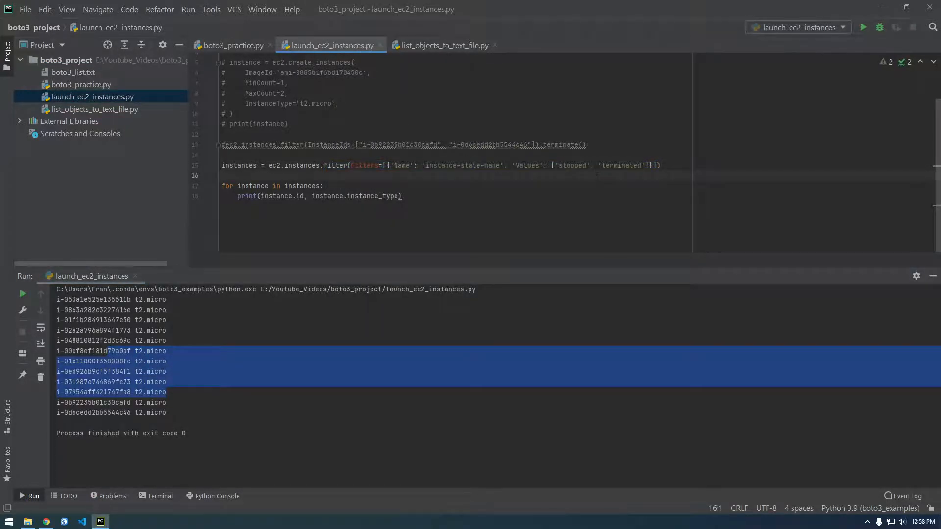
- Remove 'stopped' so the filter keeps only terminated instances
{"action": "double_click", "coordinate": [574, 165]}
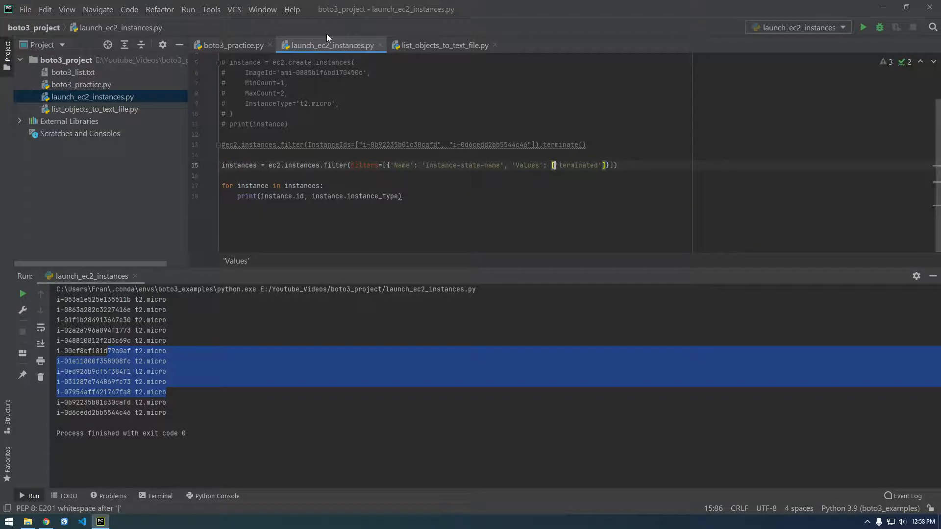
- Change the filter value to 'running' and run, printing the two t3.small instance IDs
{"action": "left_click", "coordinate": [863, 28]}
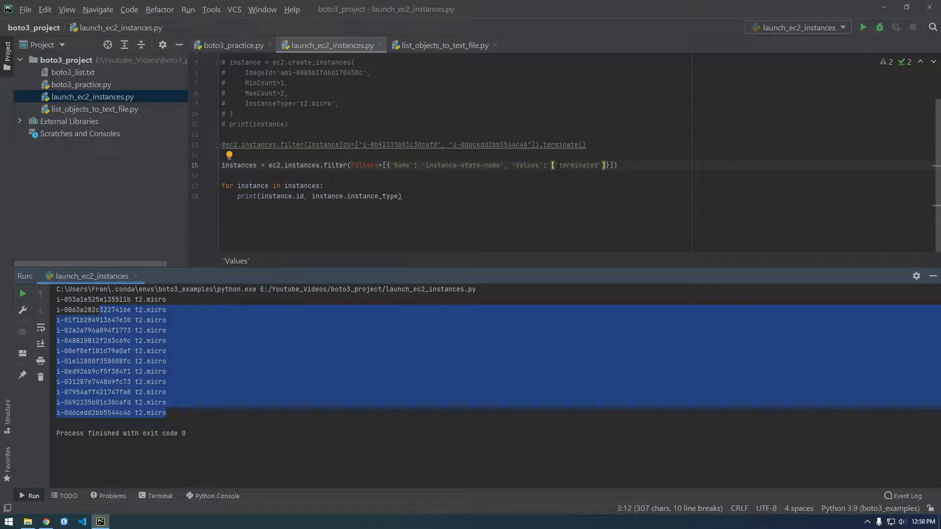
{"action": "type", "text": "ru"}
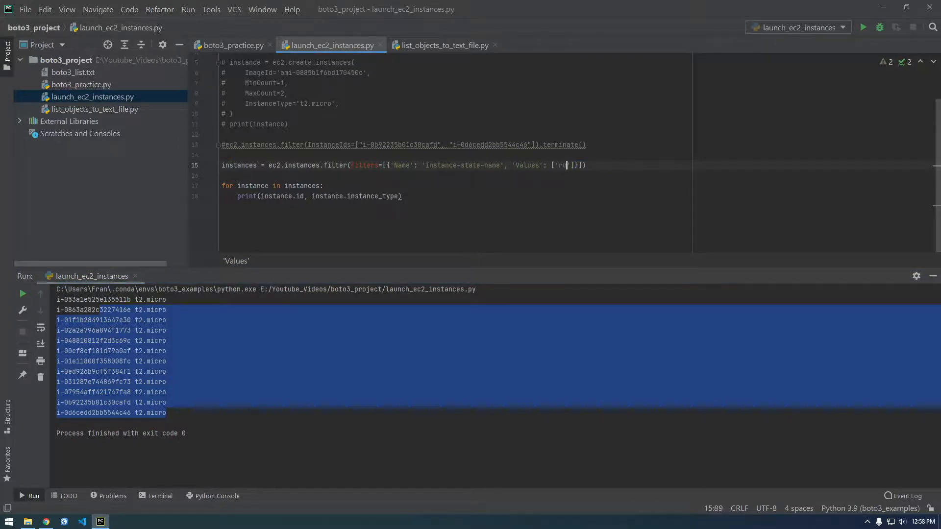
{"action": "type", "text": "unning"}
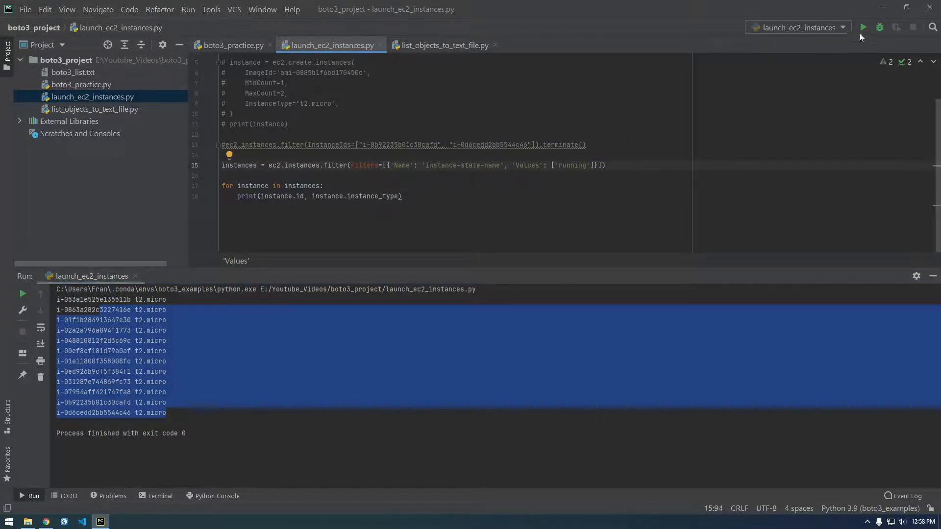
{"action": "left_click", "coordinate": [863, 27]}
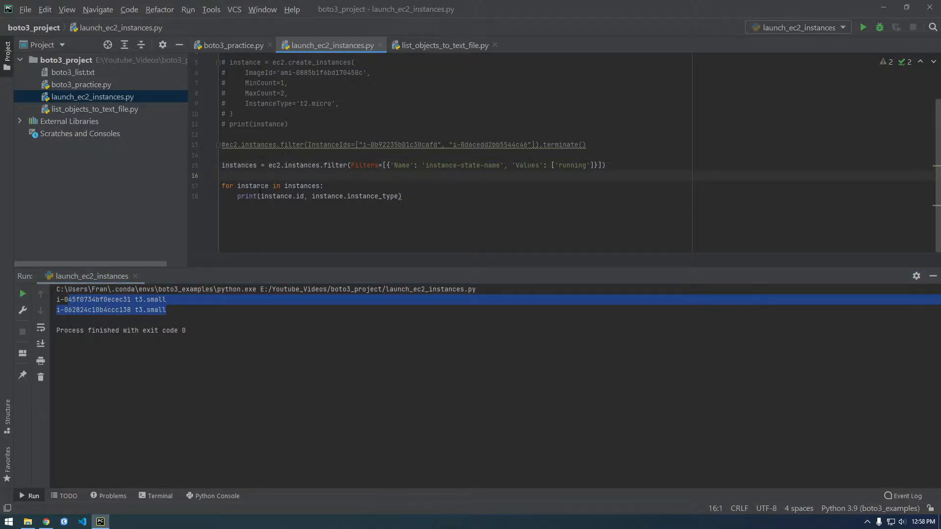
{"action": "left_click", "coordinate": [240, 155]}
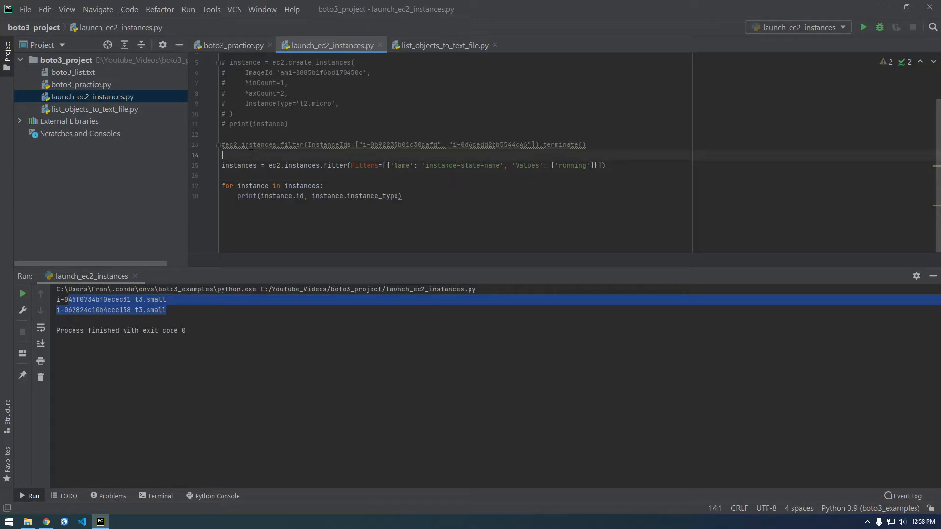